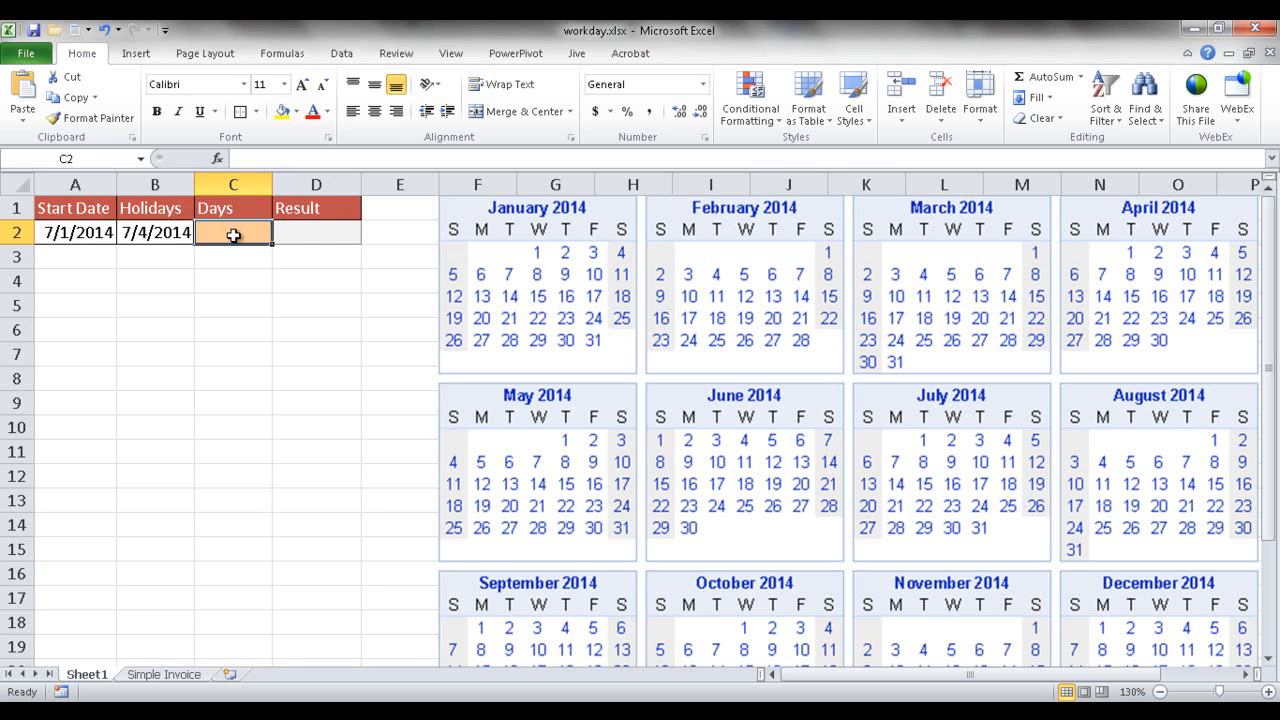
Enter 5 days in C2 and the formula =WORKDAY(A2,C2,B2) in D2
type("5")
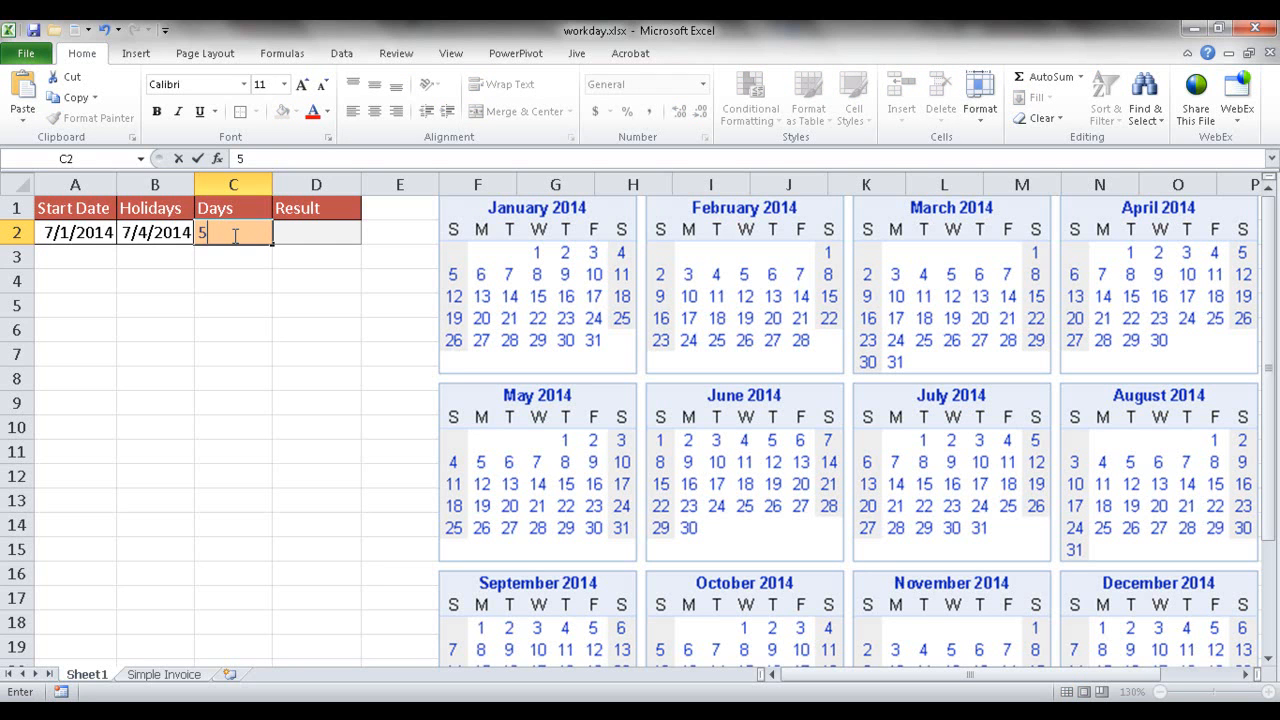
left_click(316, 232)
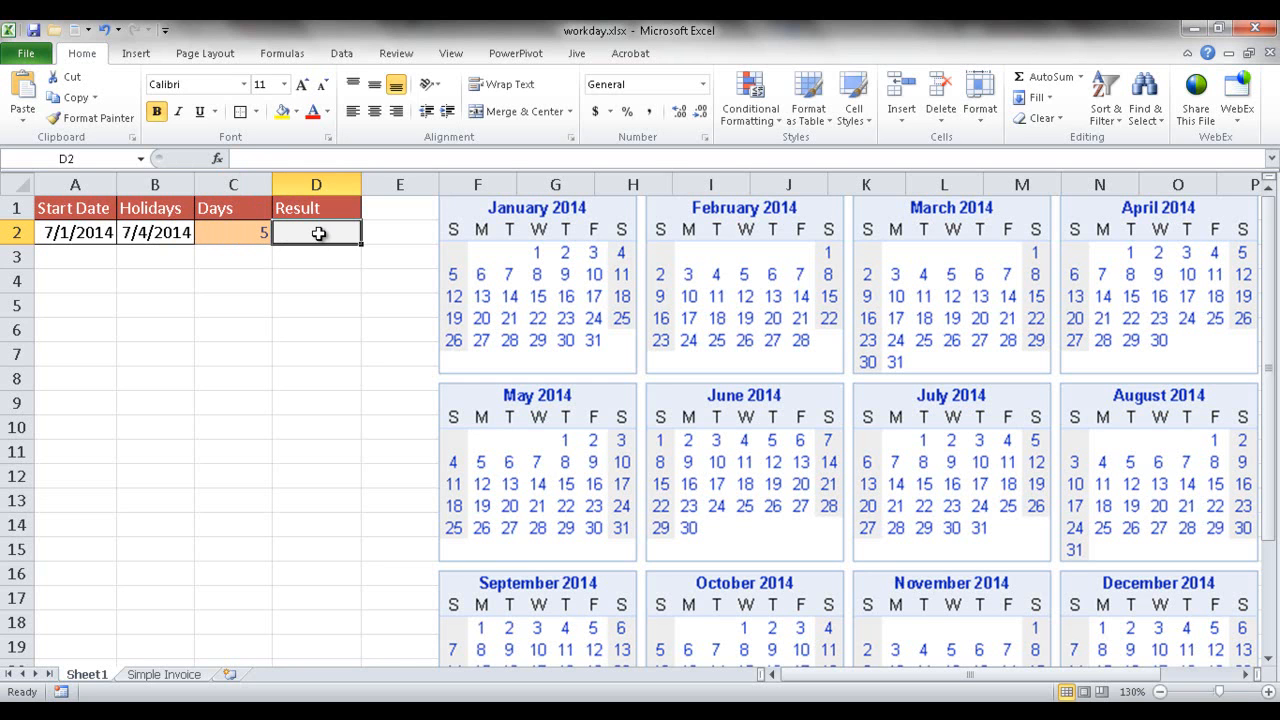
type("=workda")
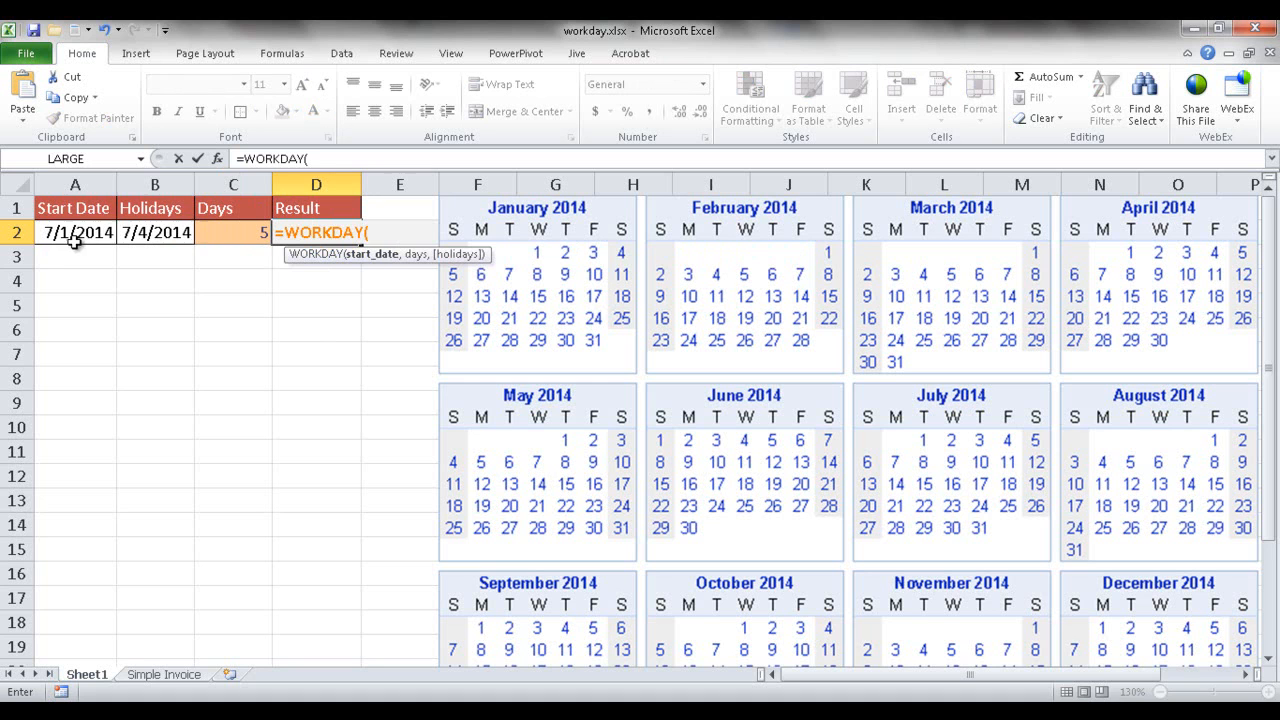
left_click(75, 232)
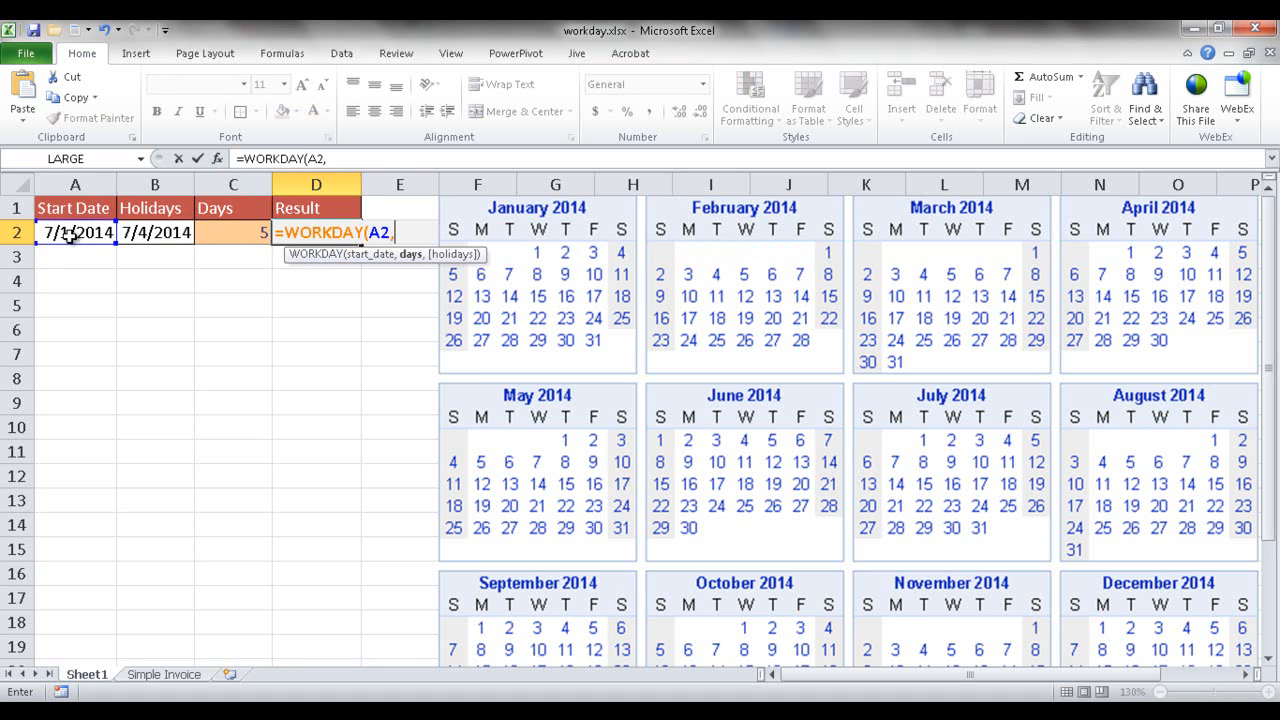
left_click(232, 232)
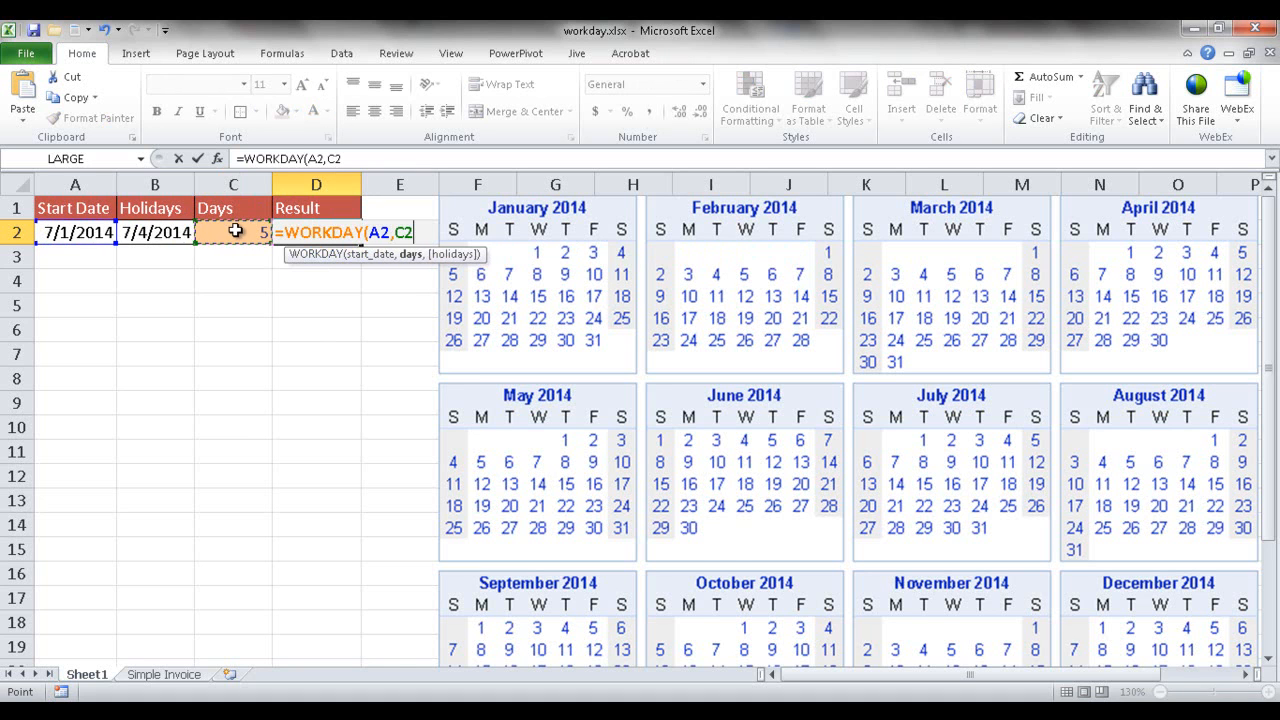
left_click(155, 232)
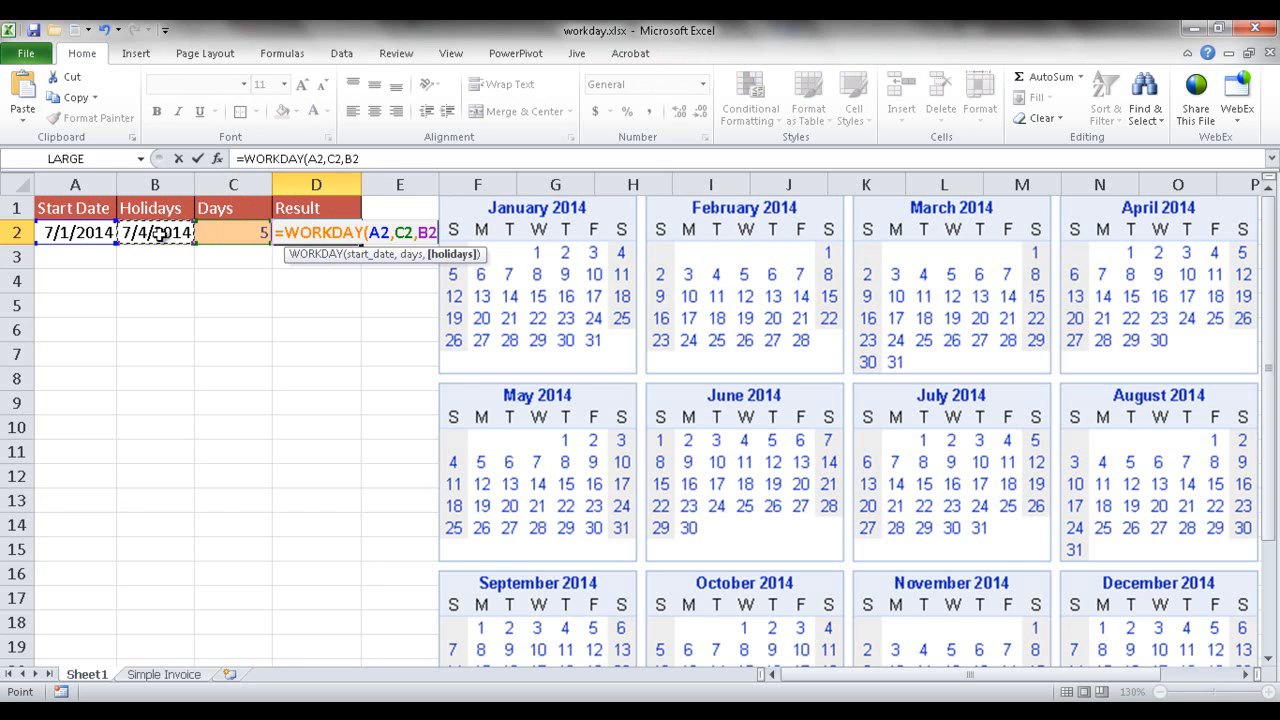
key("Enter")
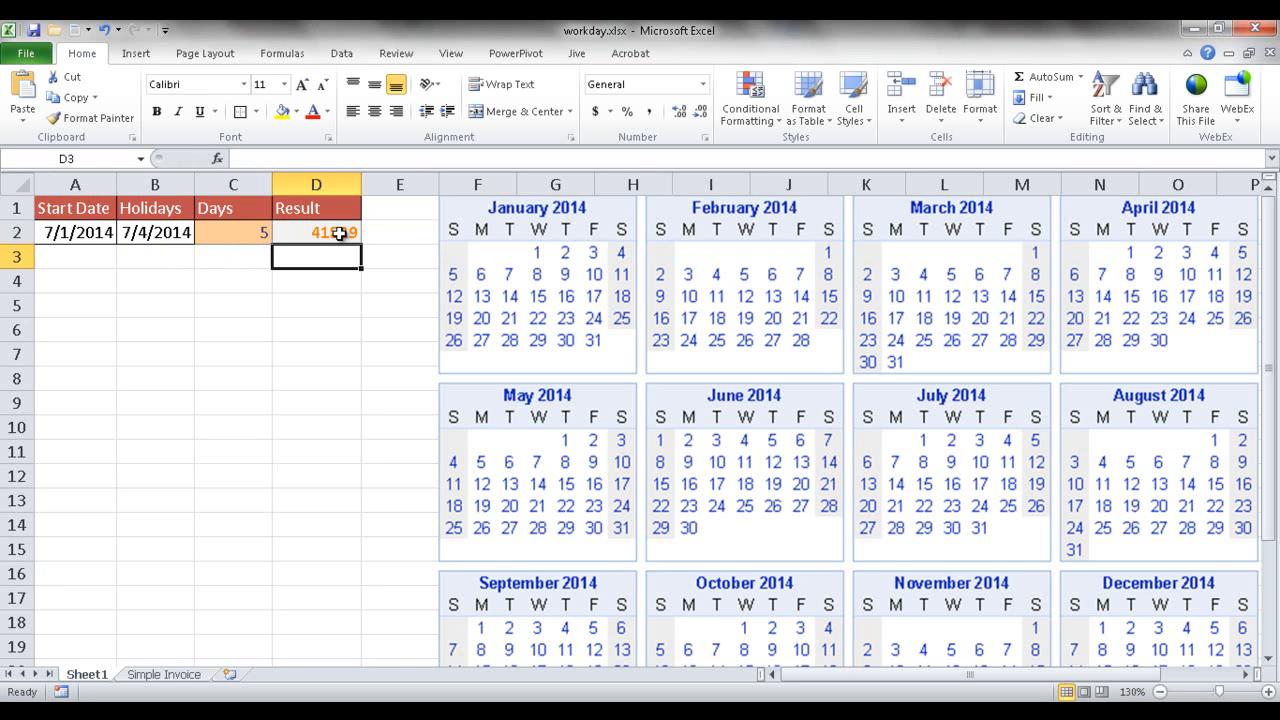
Apply the Short Date number format to D2 so it shows 7/9/2014
left_click(316, 232)
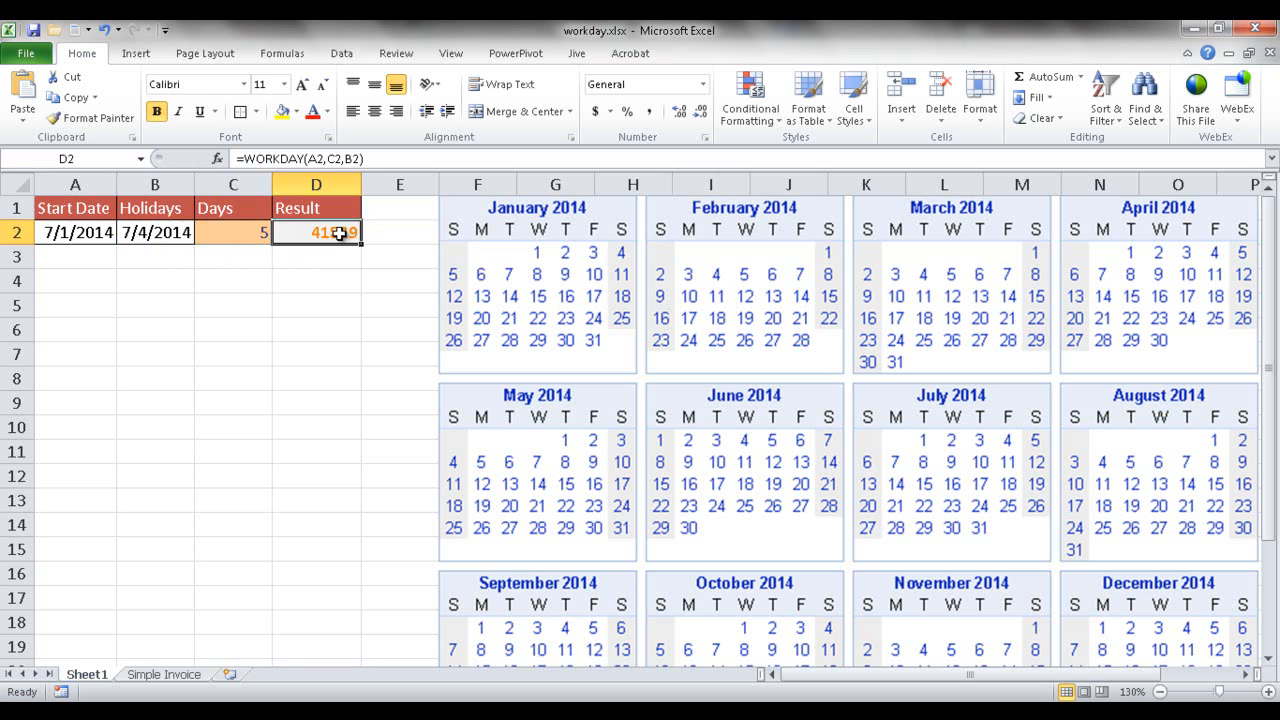
mouse_move(377, 201)
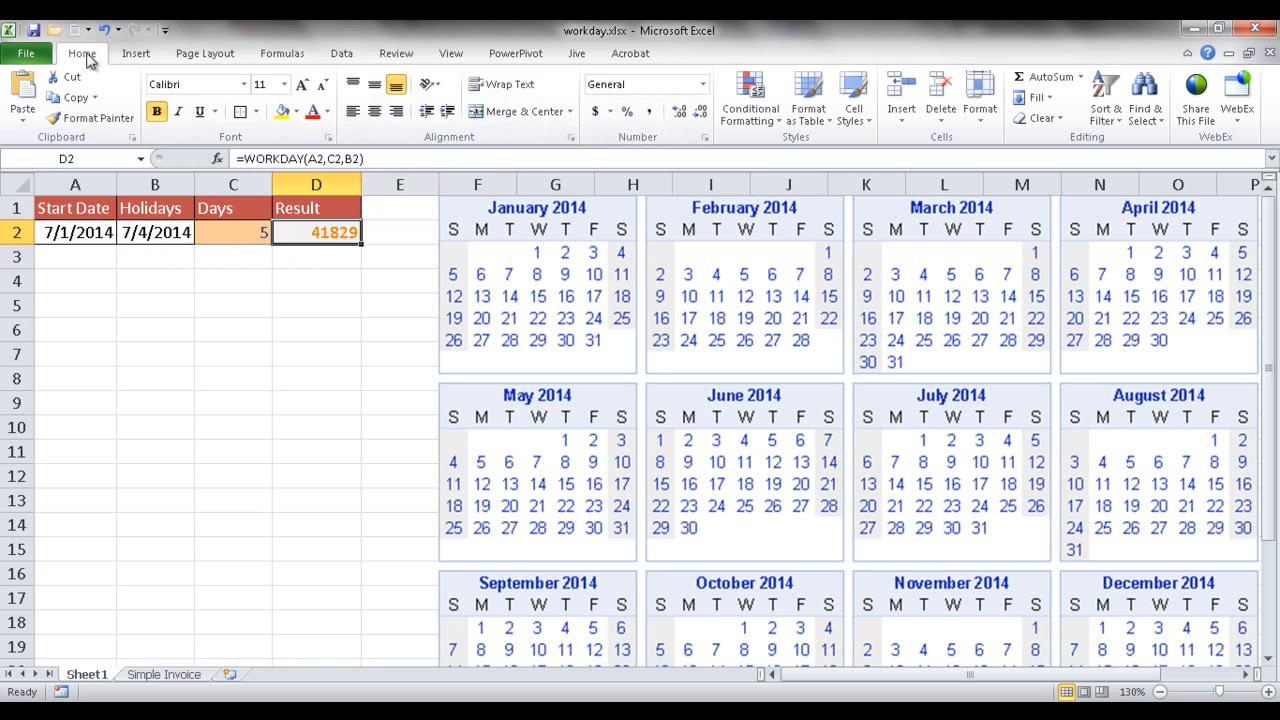
left_click(695, 84)
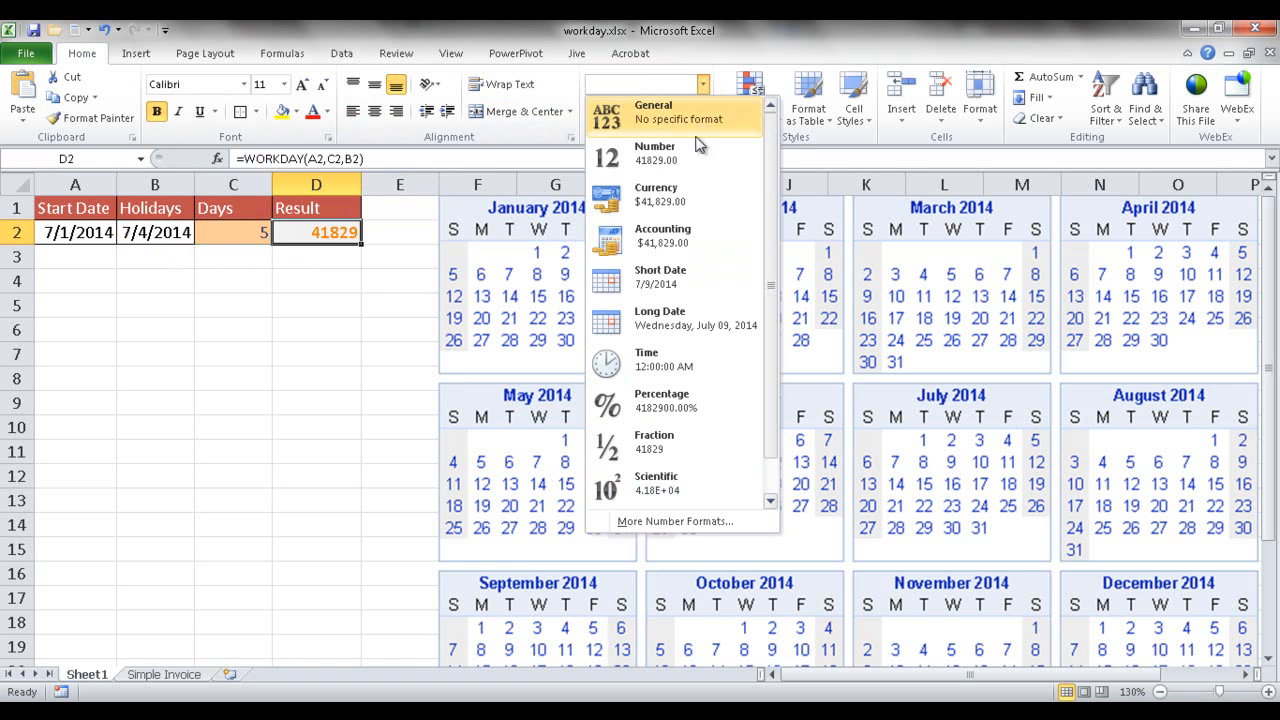
left_click(660, 276)
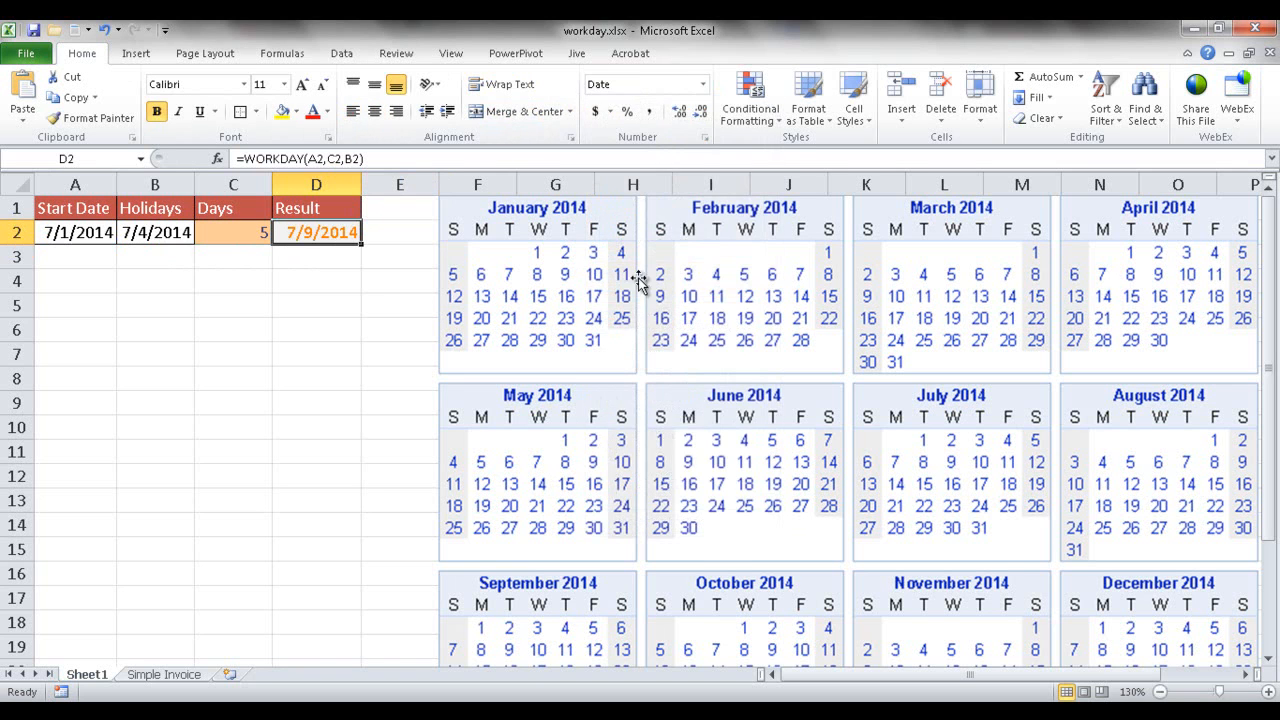
mouse_move(565, 390)
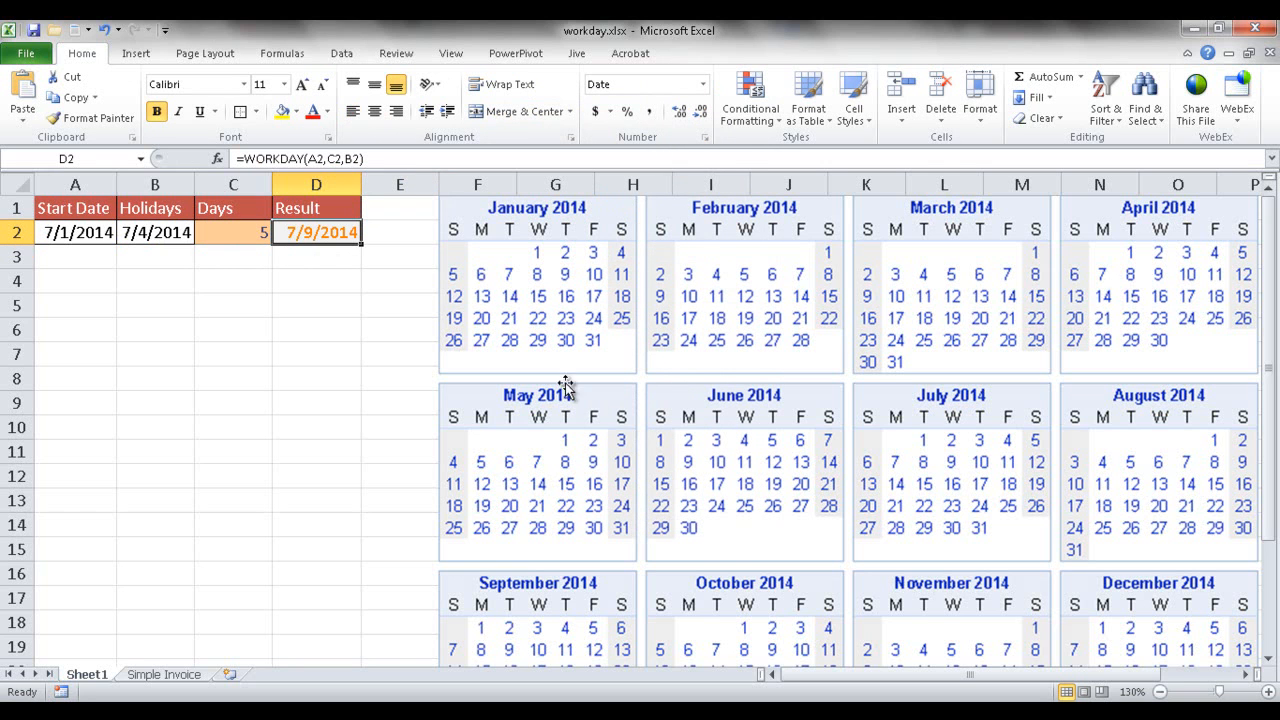
mouse_move(923, 445)
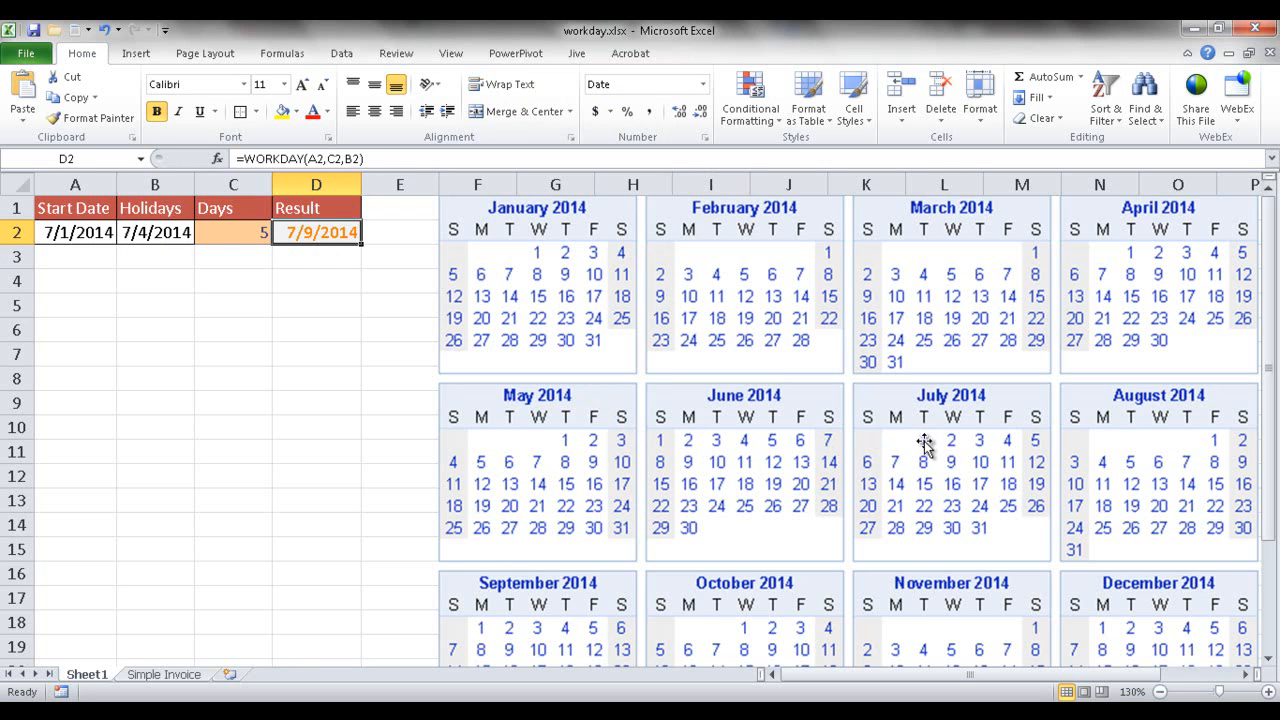
mouse_move(958, 445)
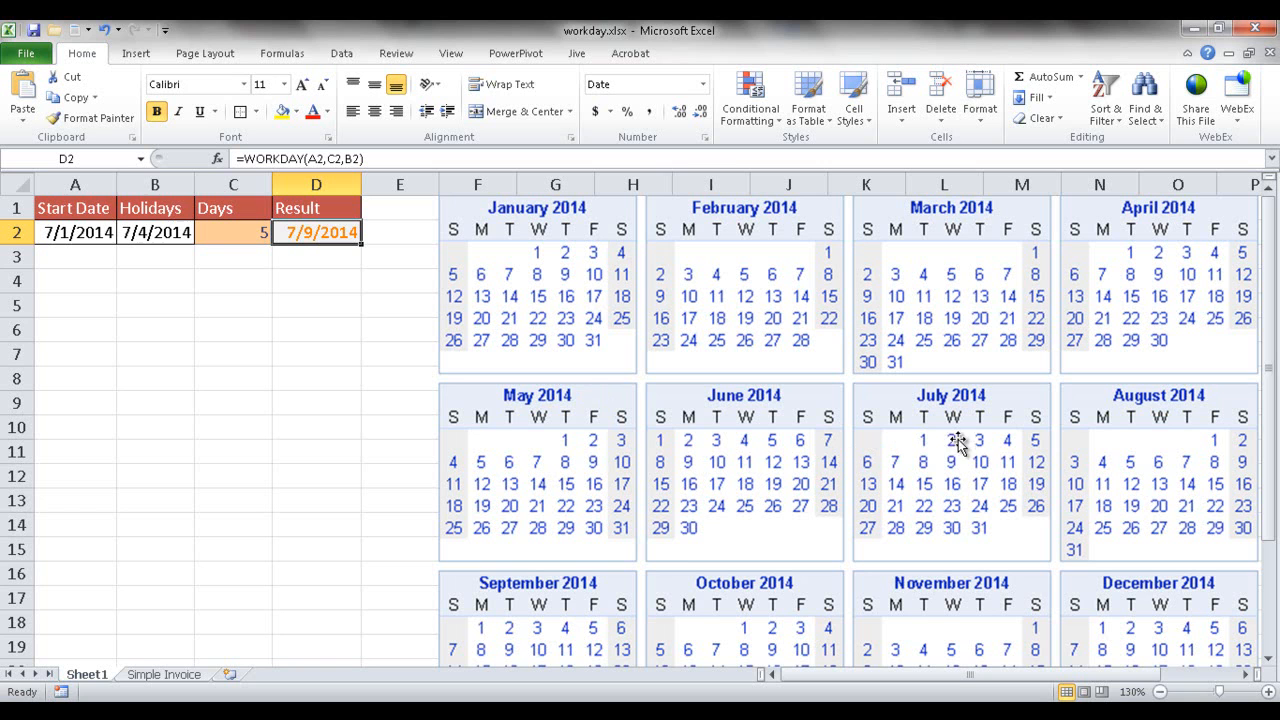
mouse_move(1017, 450)
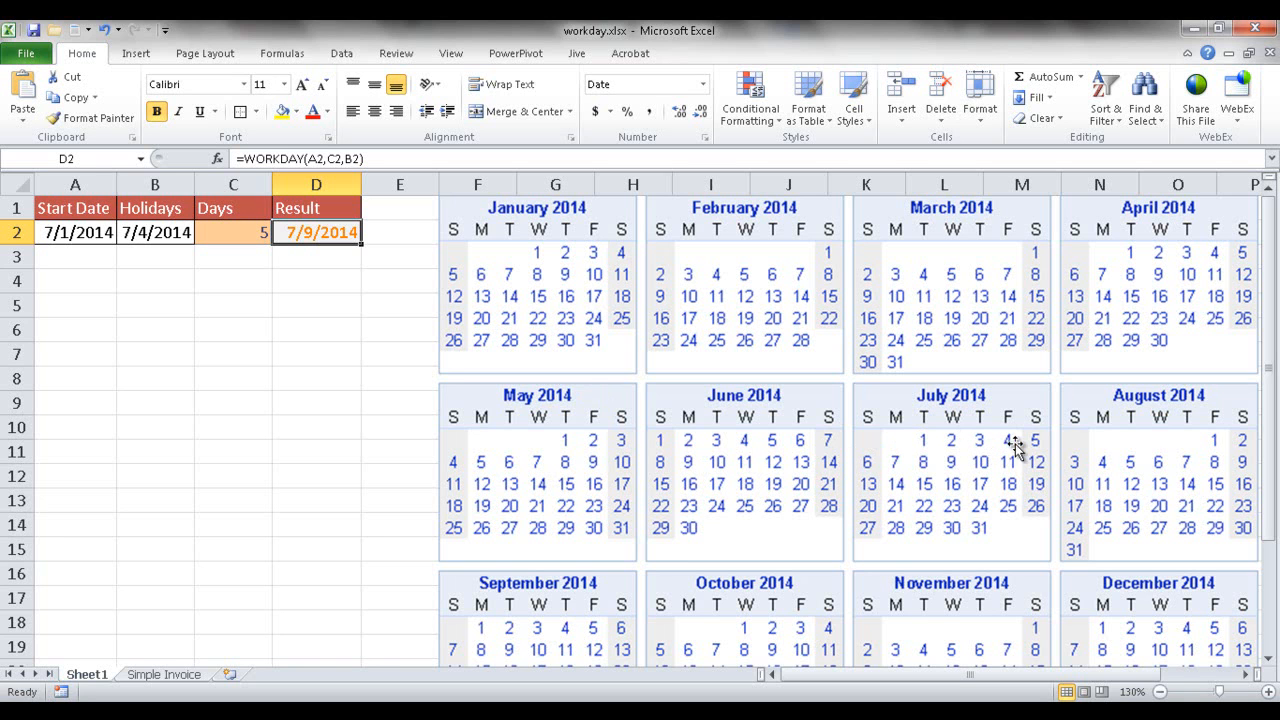
mouse_move(897, 468)
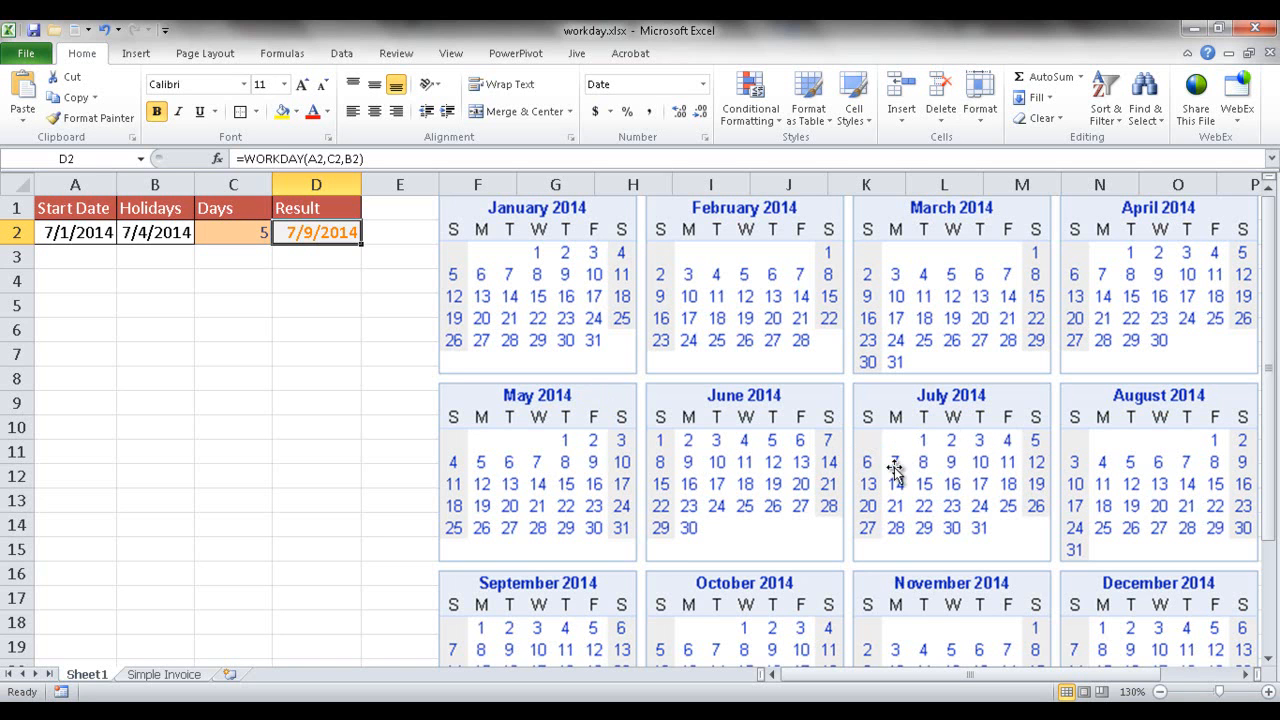
mouse_move(924, 465)
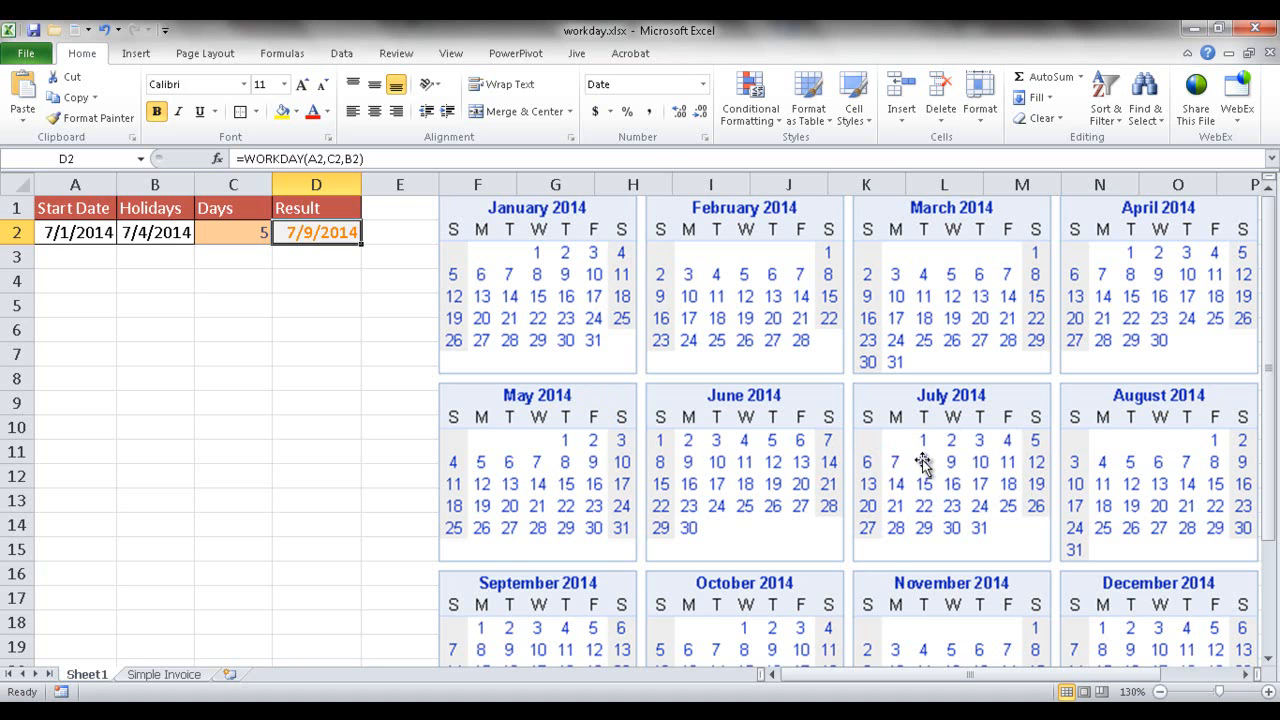
mouse_move(950, 468)
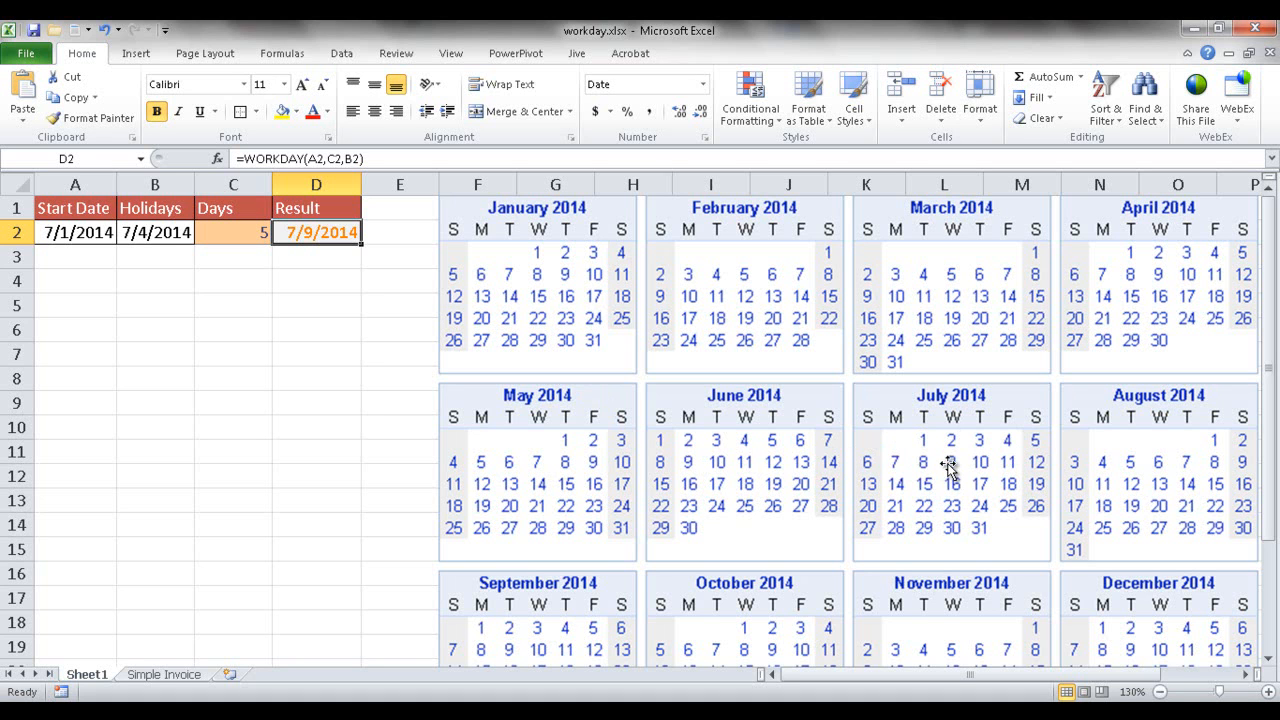
mouse_move(890, 440)
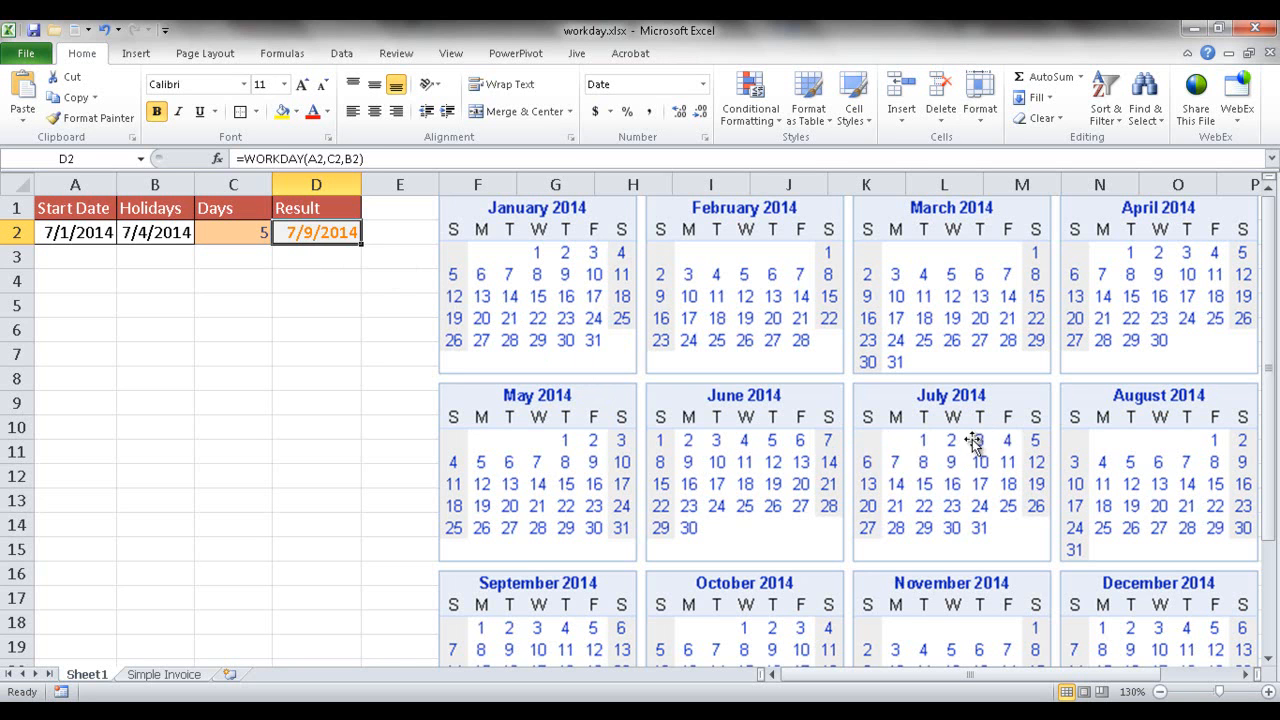
mouse_move(300, 232)
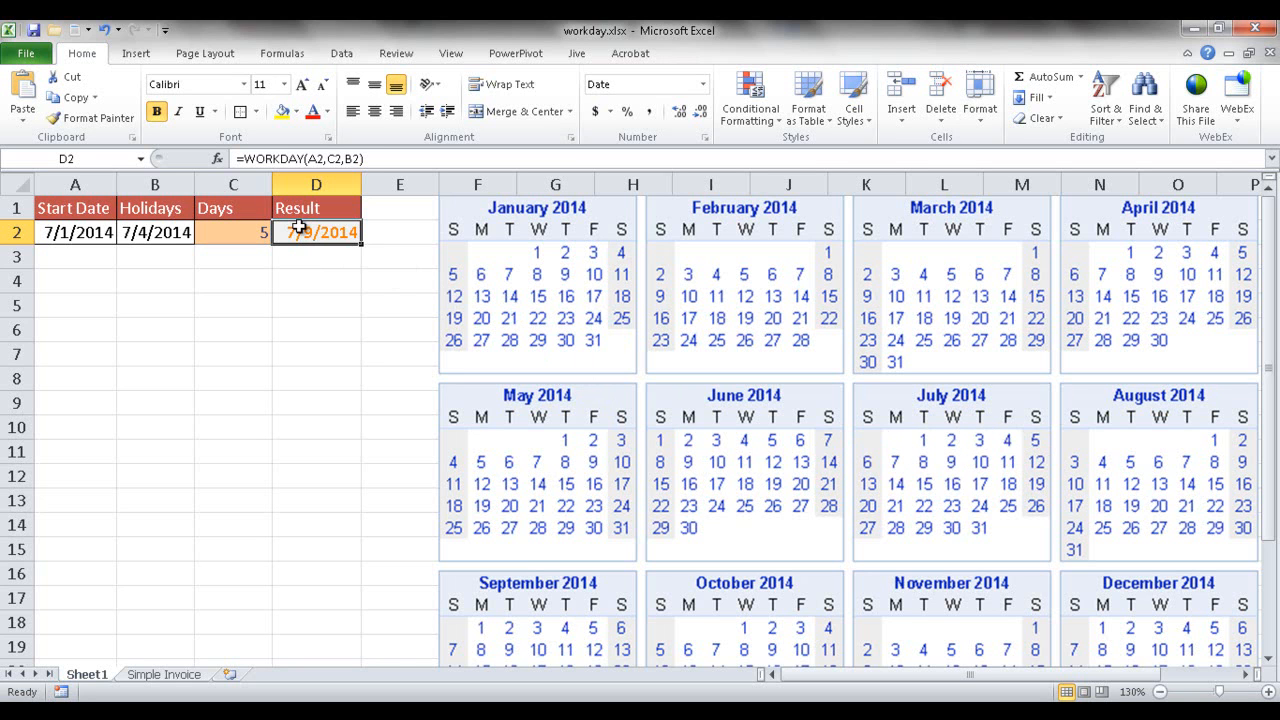
Change the start date in A2 to 7/9, review D2's formula, and open Simple Invoice
left_click(74, 232)
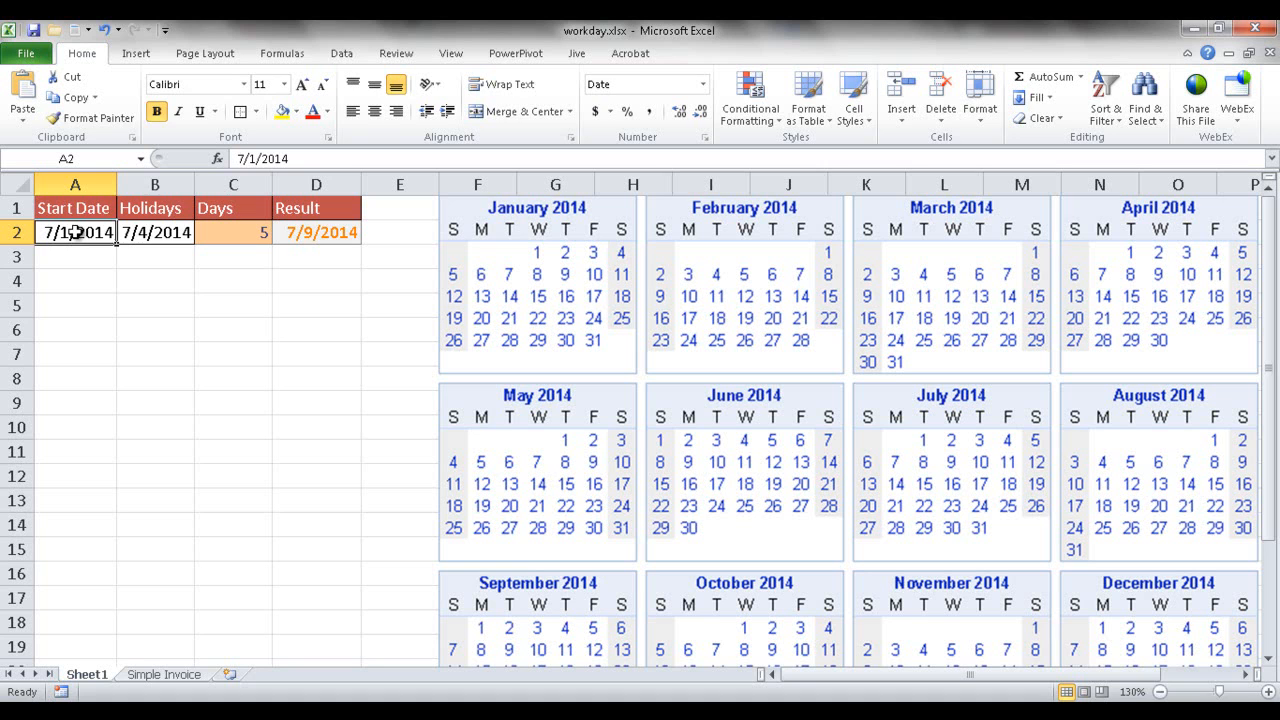
type("7/9")
left_click(233, 232)
type("-5")
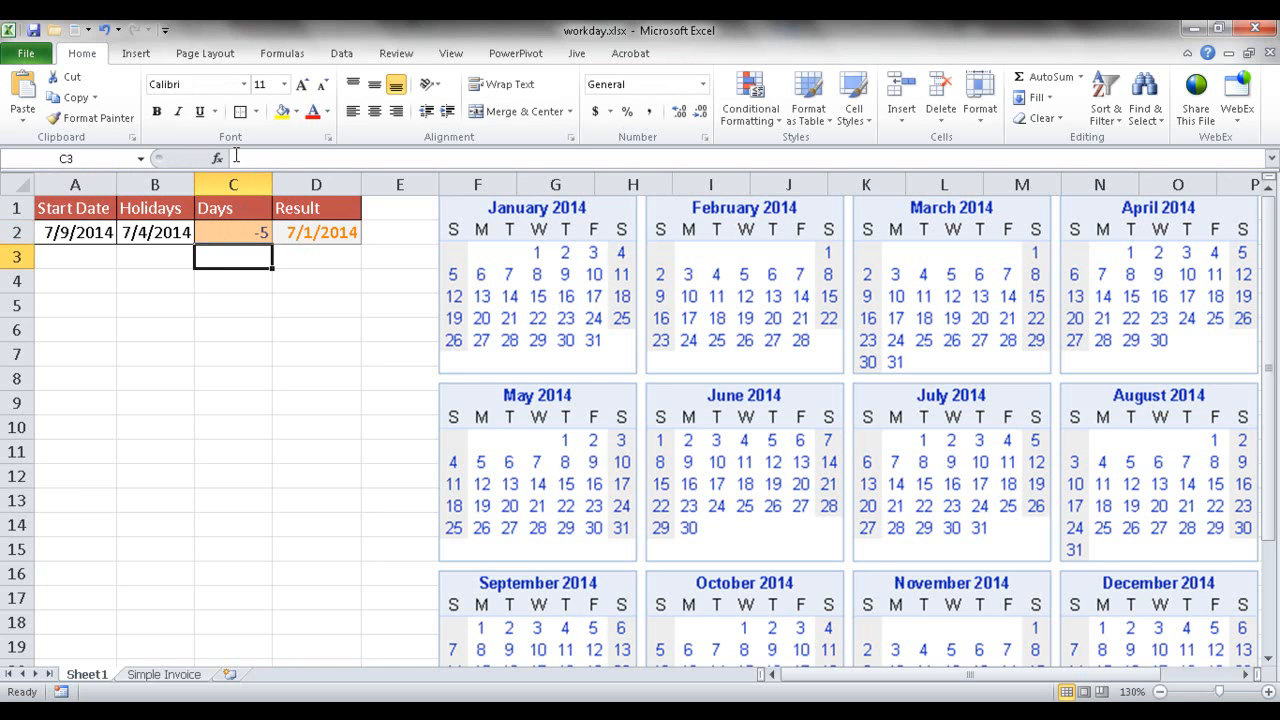
left_click(316, 232)
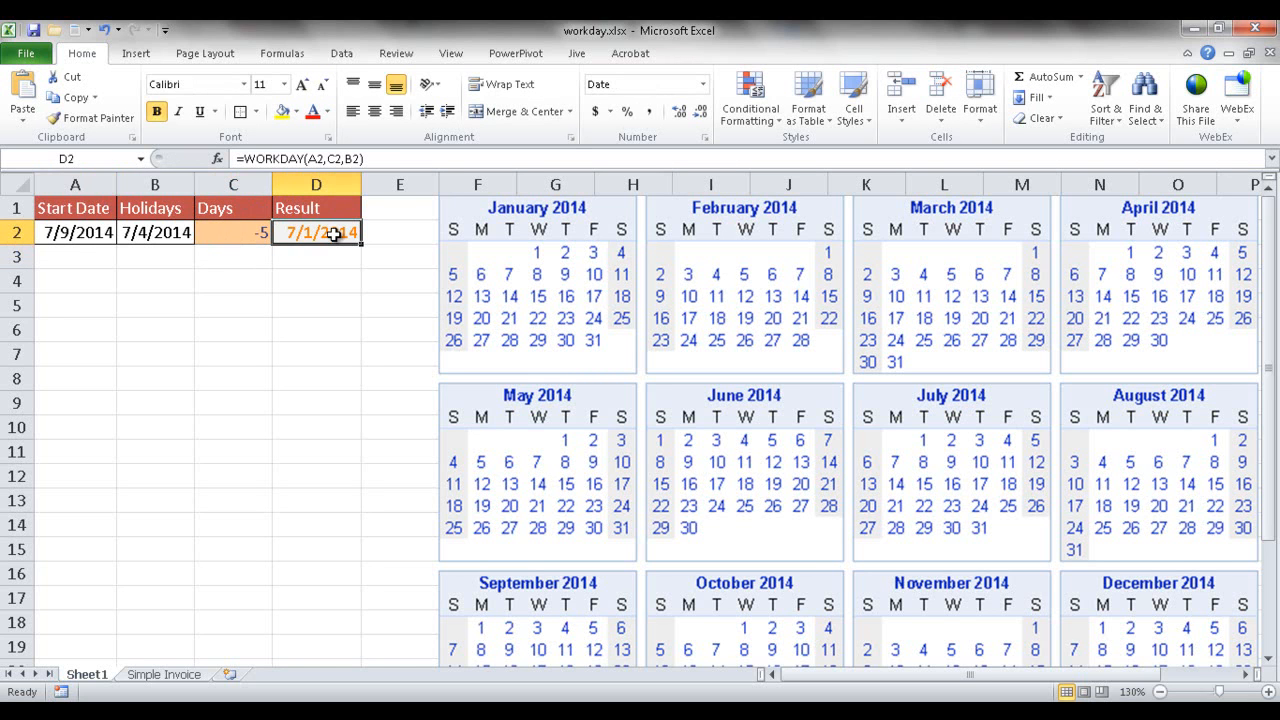
mouse_move(310, 378)
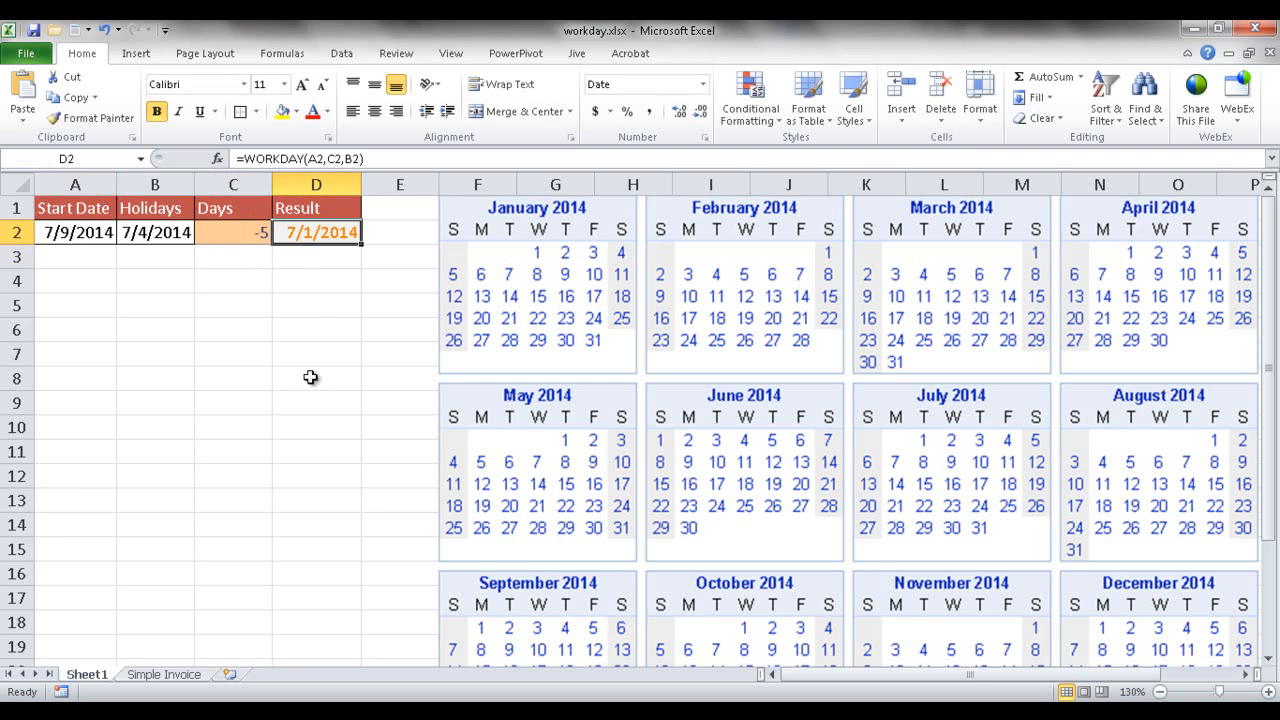
left_click(163, 675)
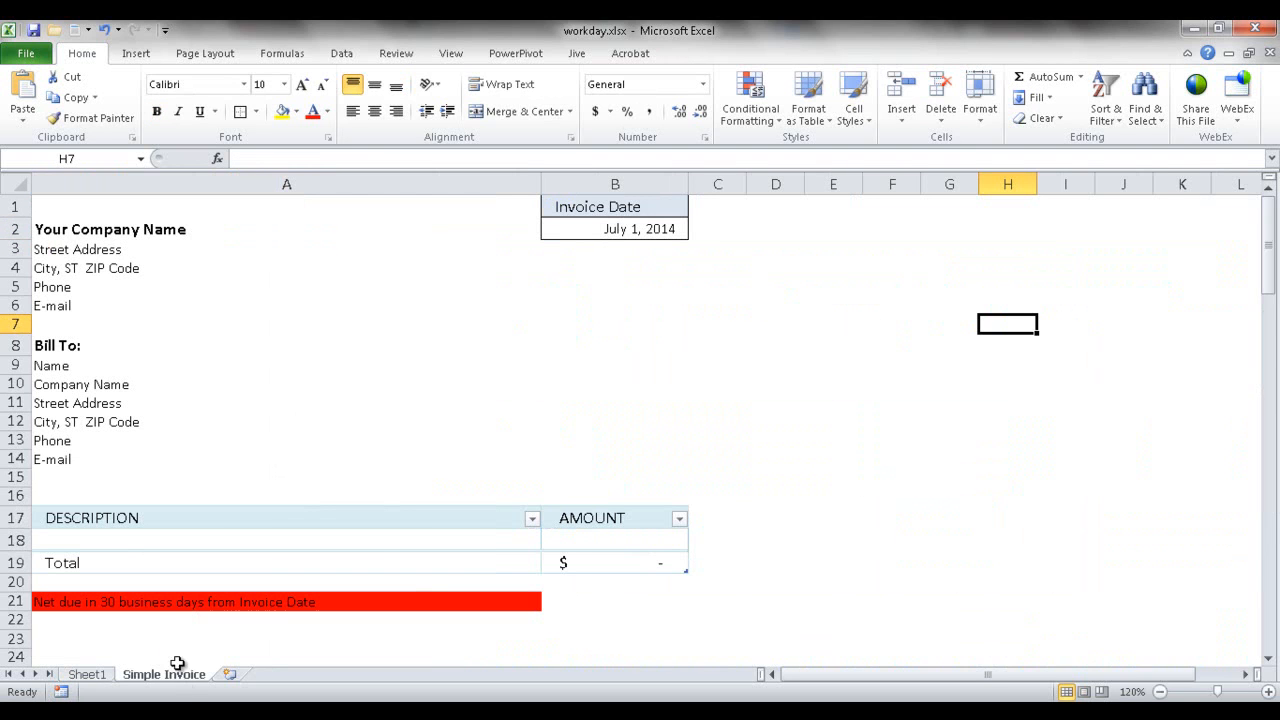
mouse_move(544, 275)
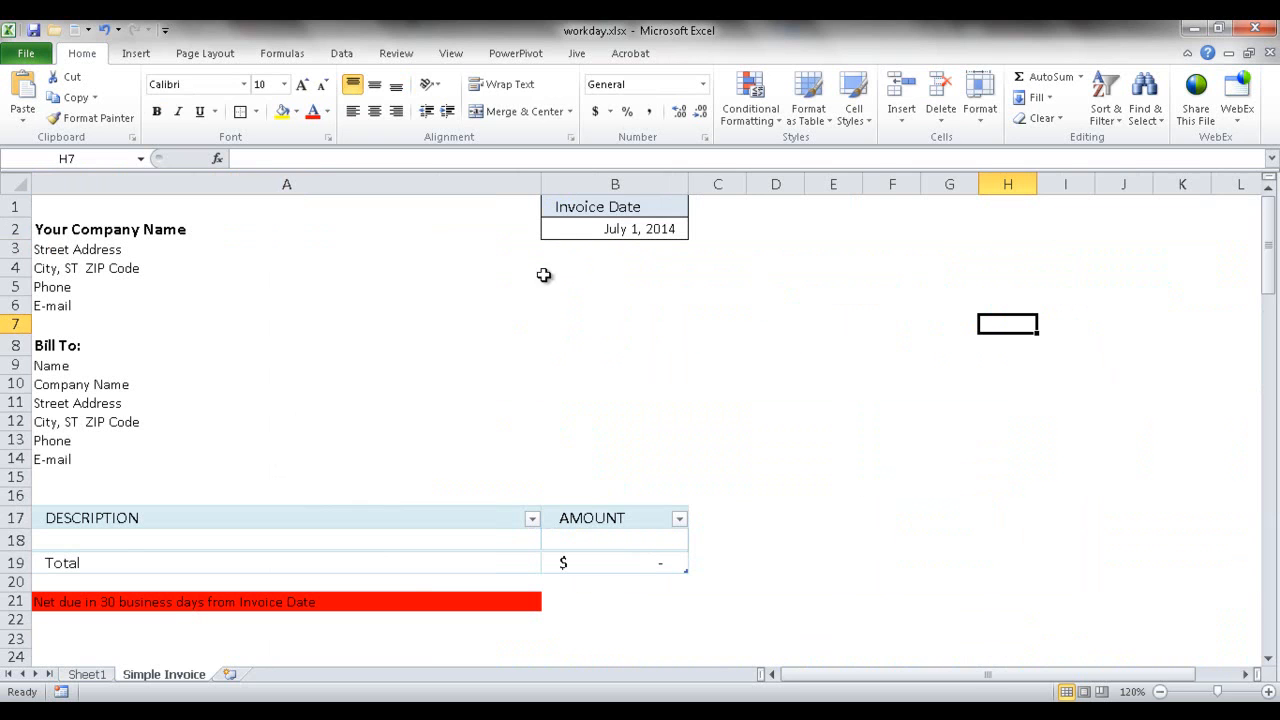
mouse_move(160, 608)
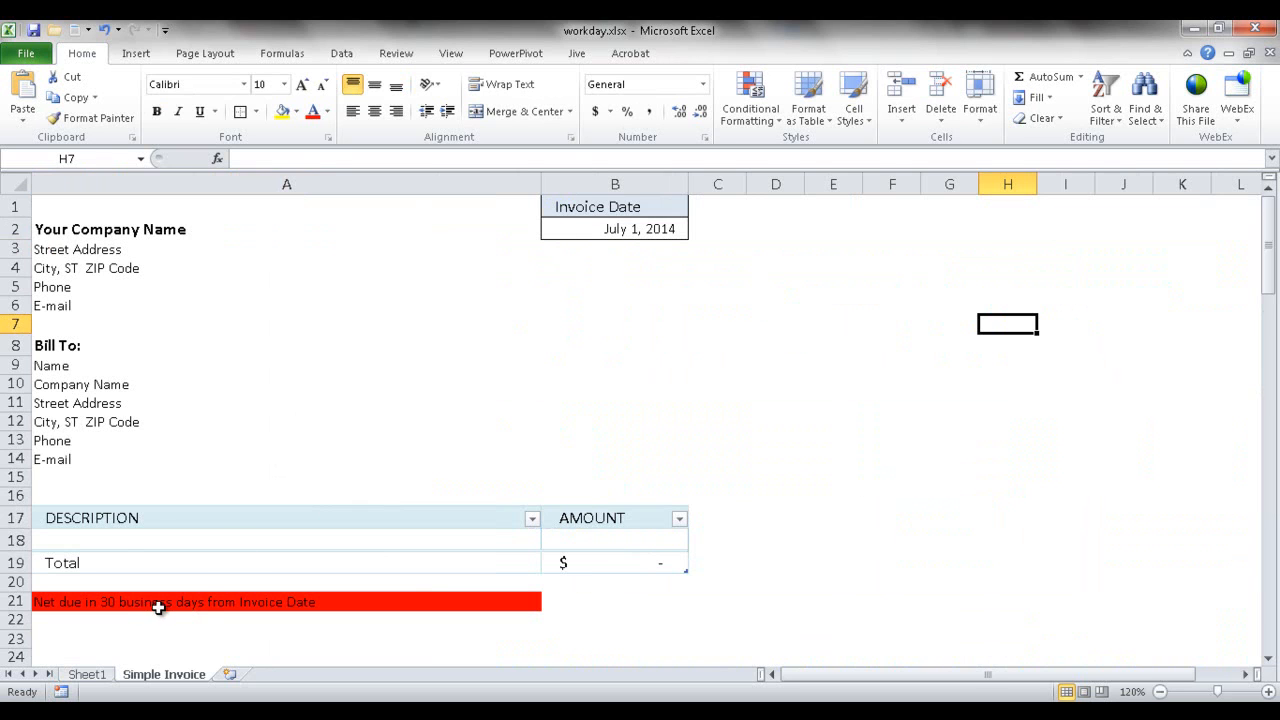
mouse_move(490, 375)
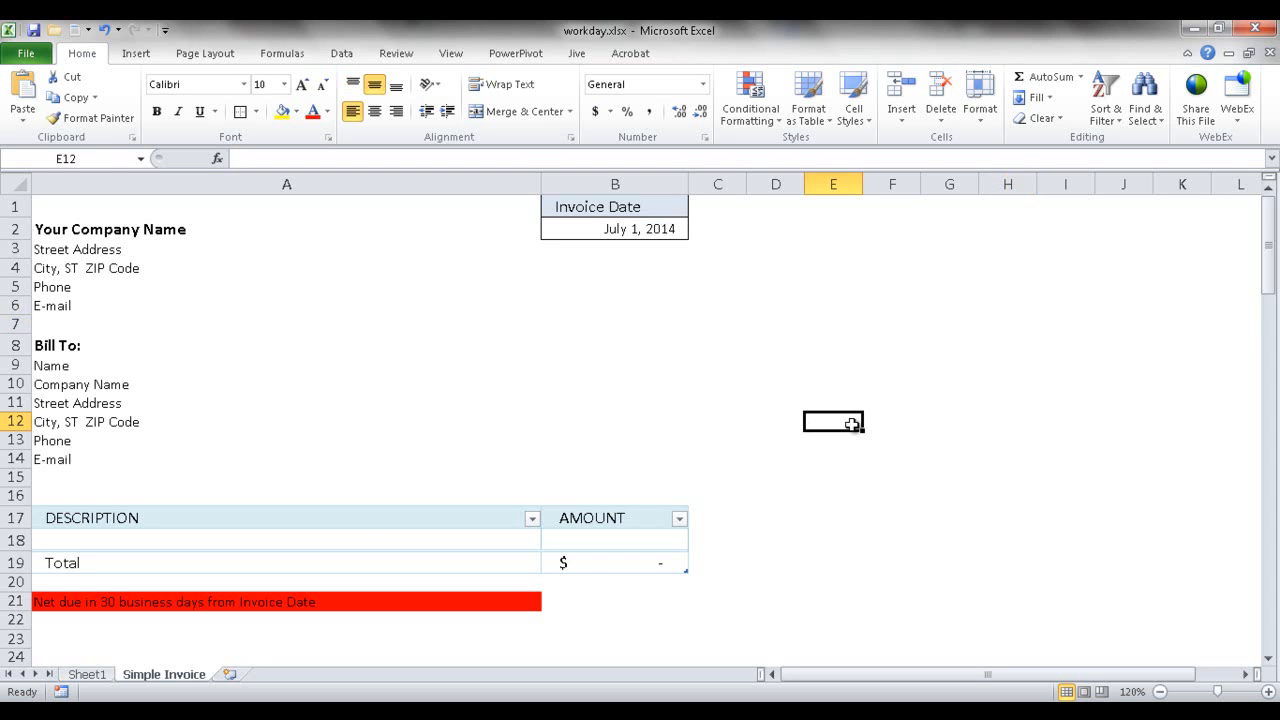
Enter =WORKDAY(B2,30,DATE(2014,7,4)) in E12 to return the 8/13/2014 due date
type("=")
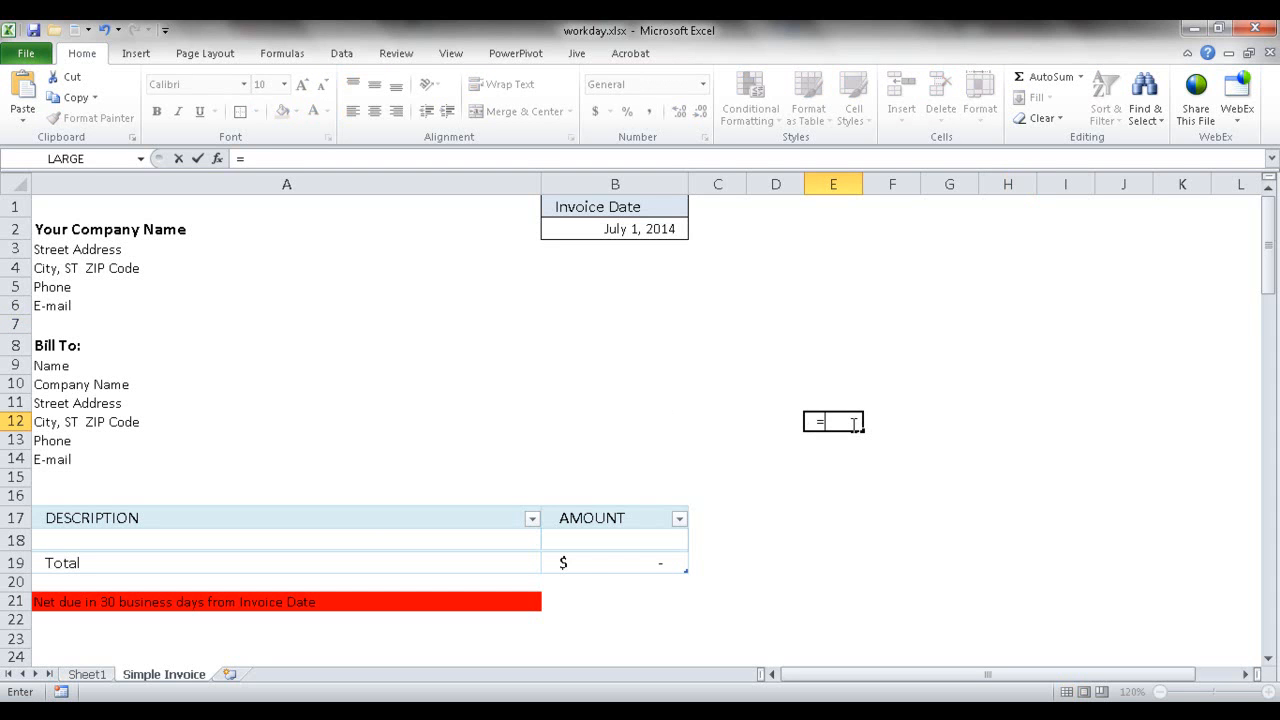
type("WORKDAY(")
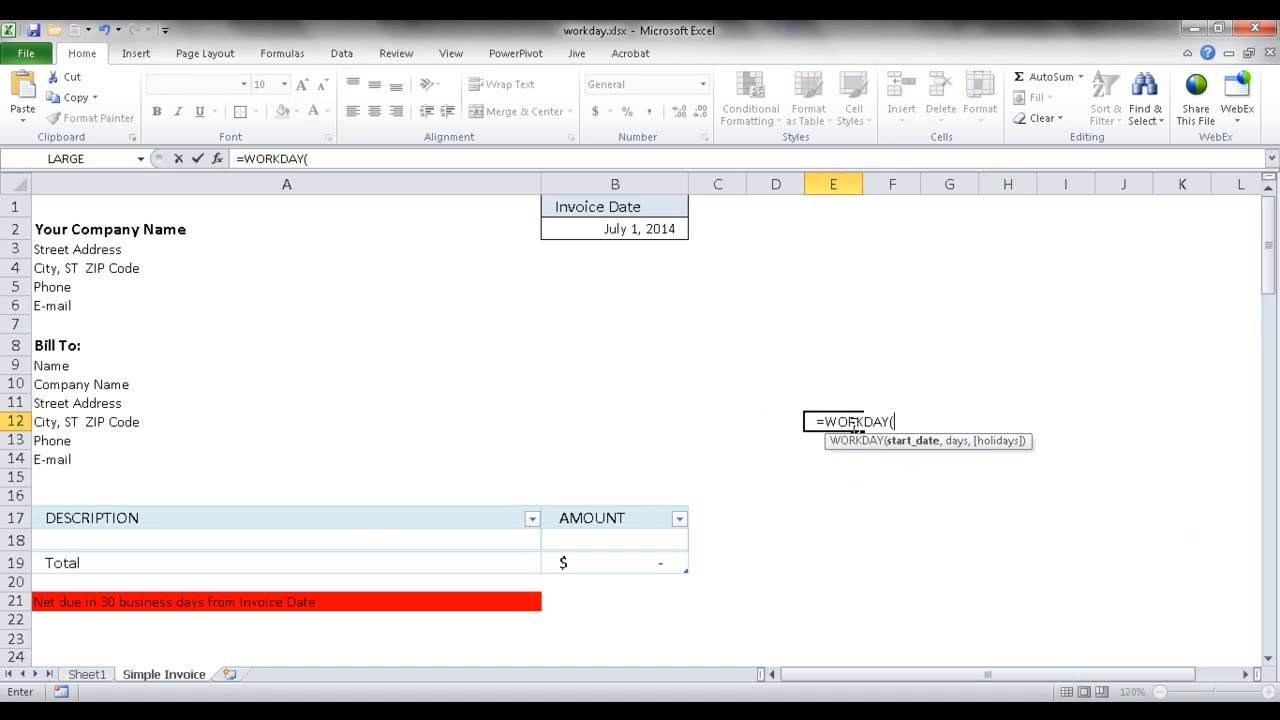
left_click(614, 228)
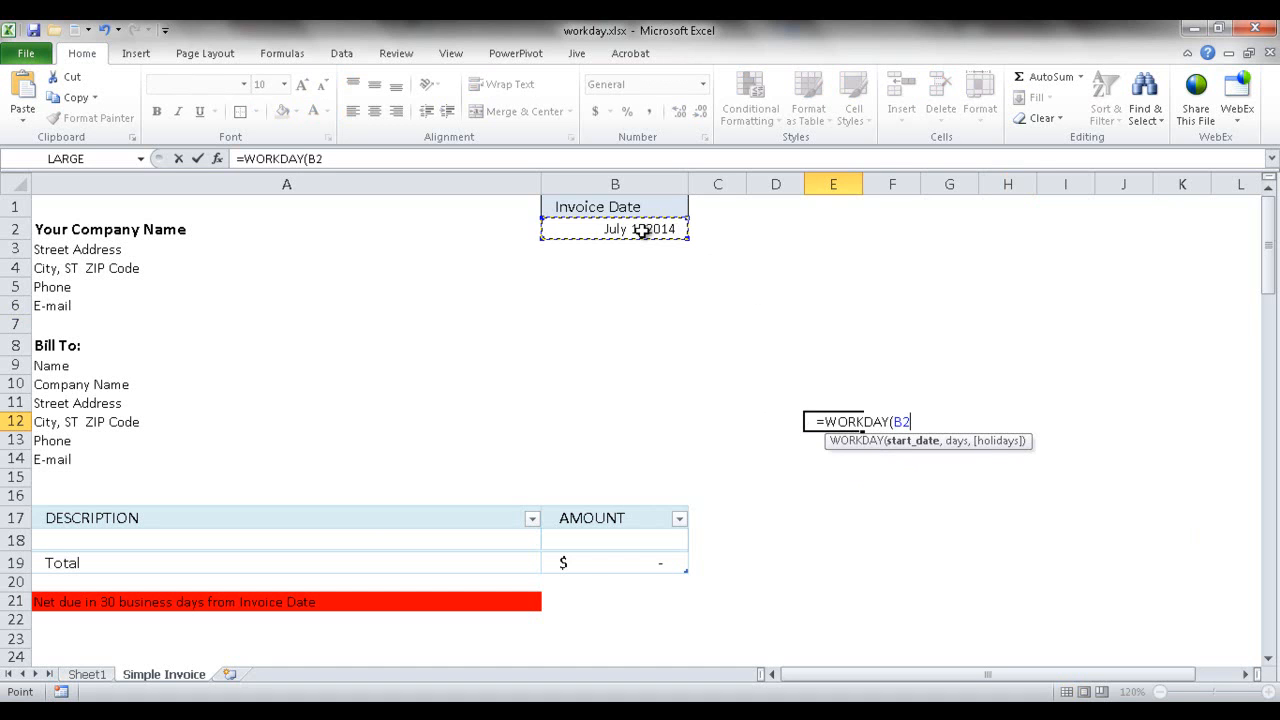
type(",")
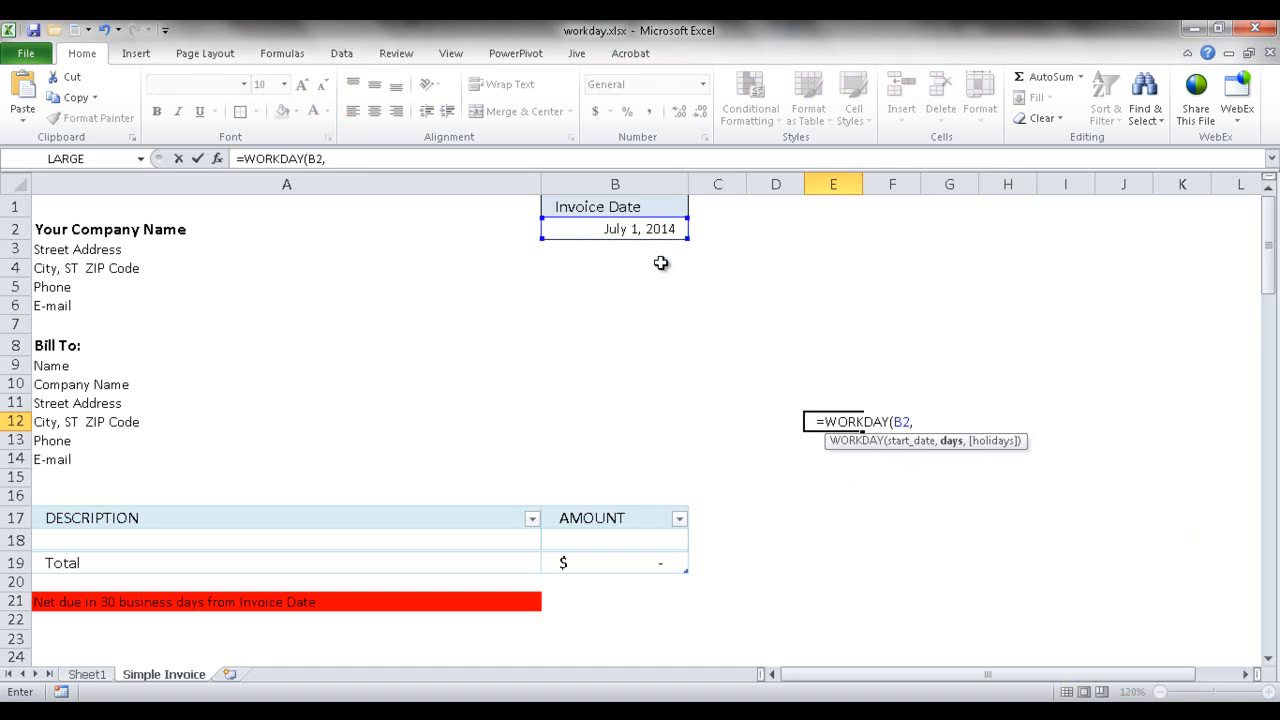
type("30,")
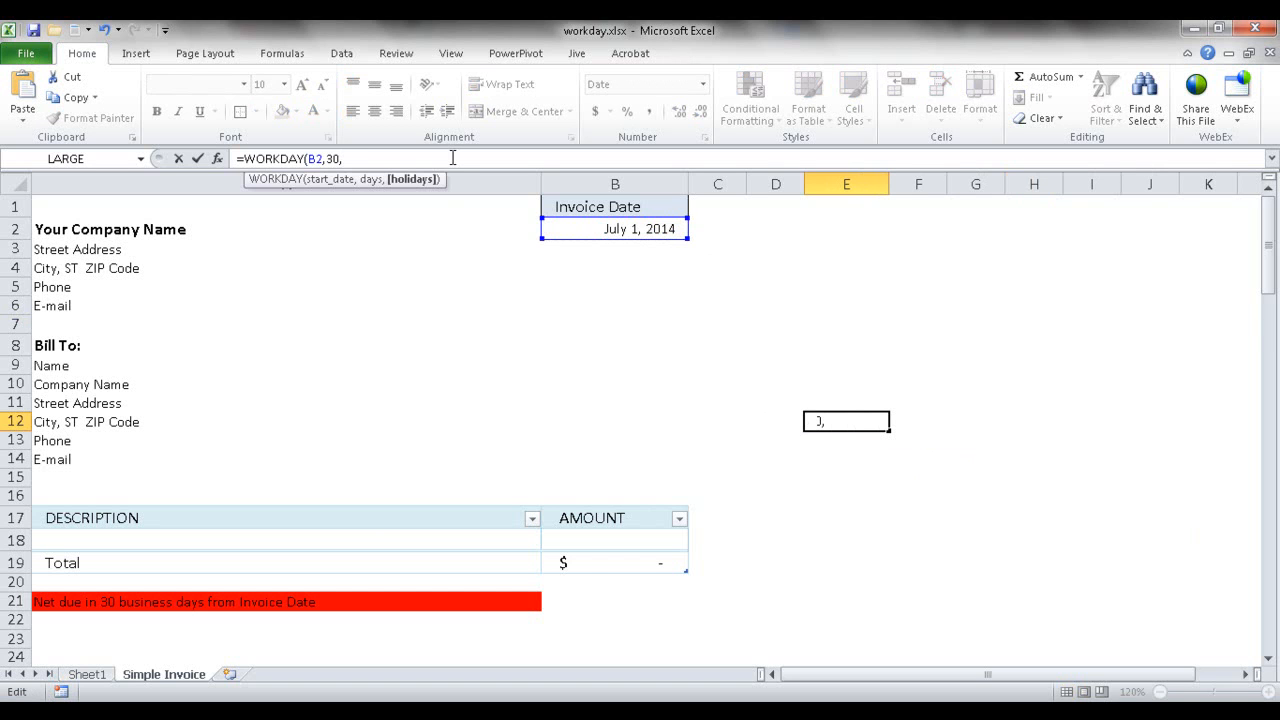
type("date(")
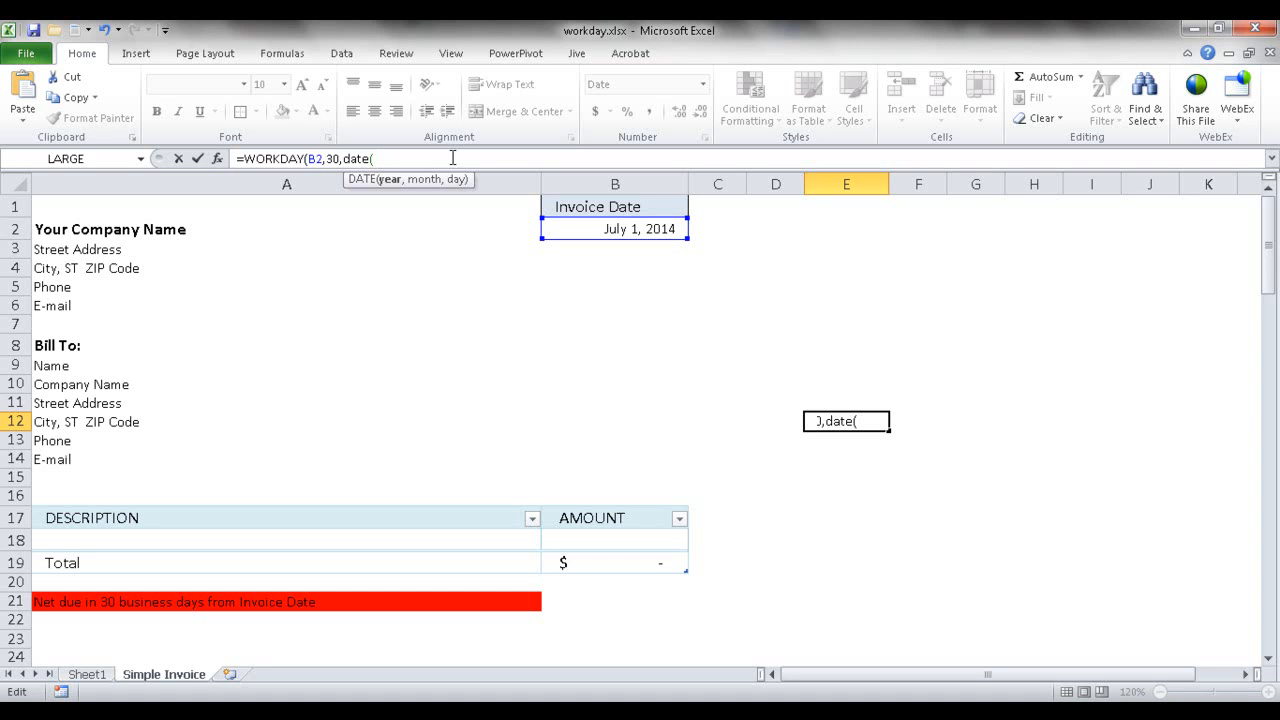
type("2014,")
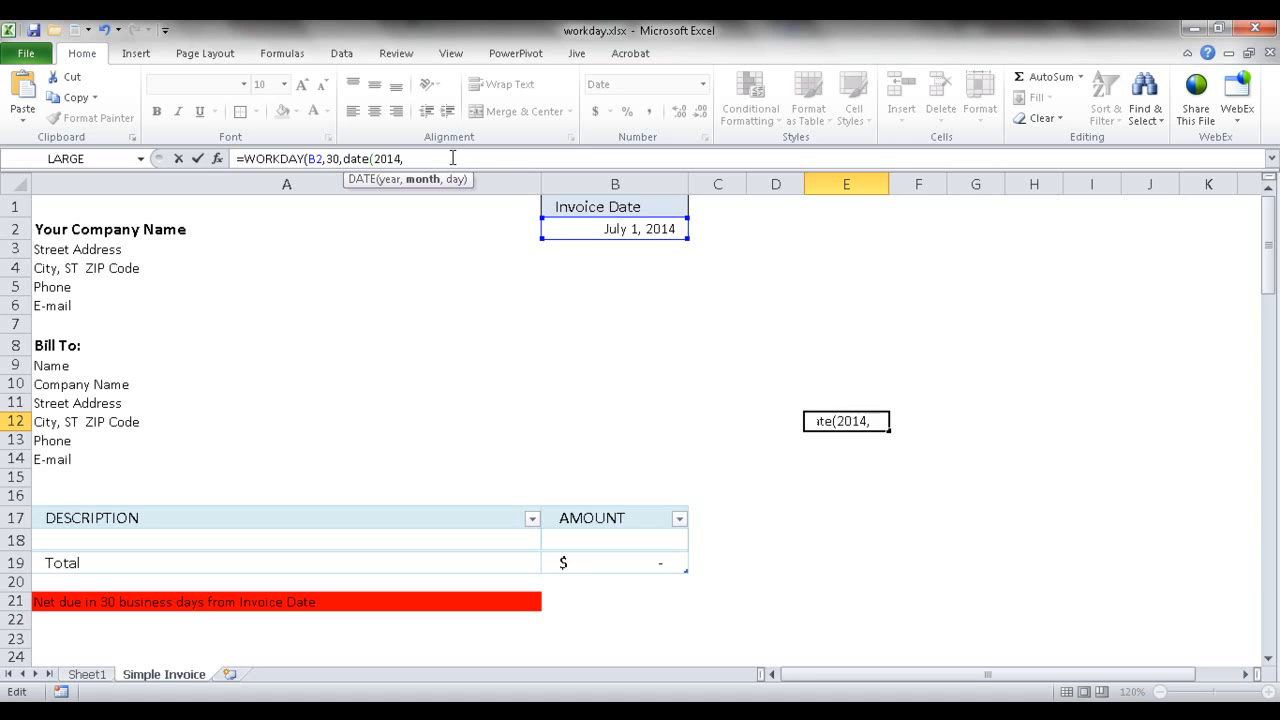
type("7")
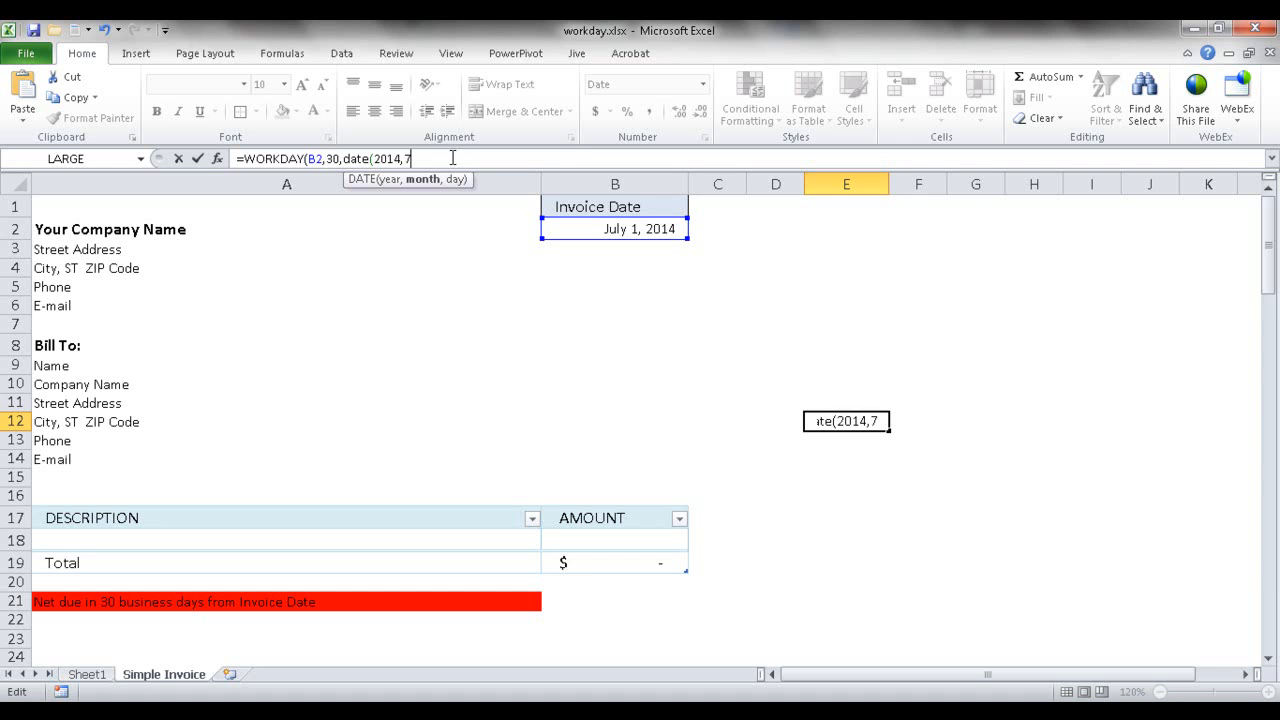
type(",")
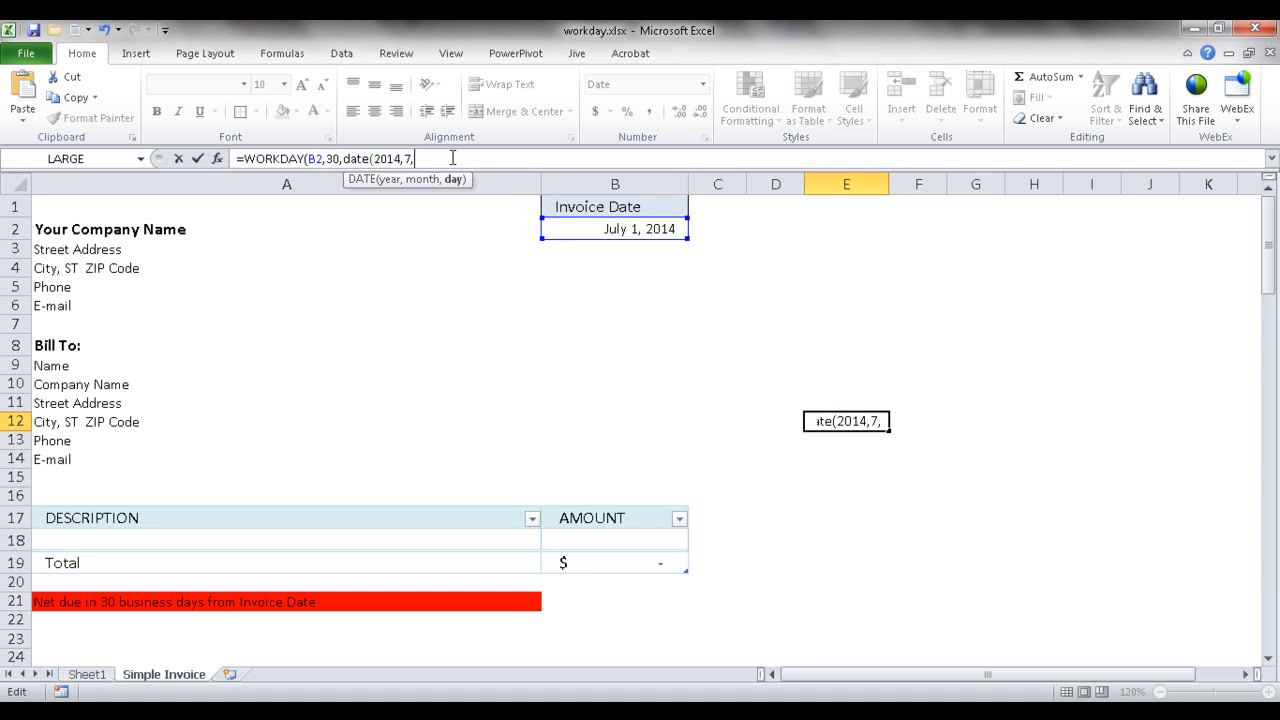
type("4)")
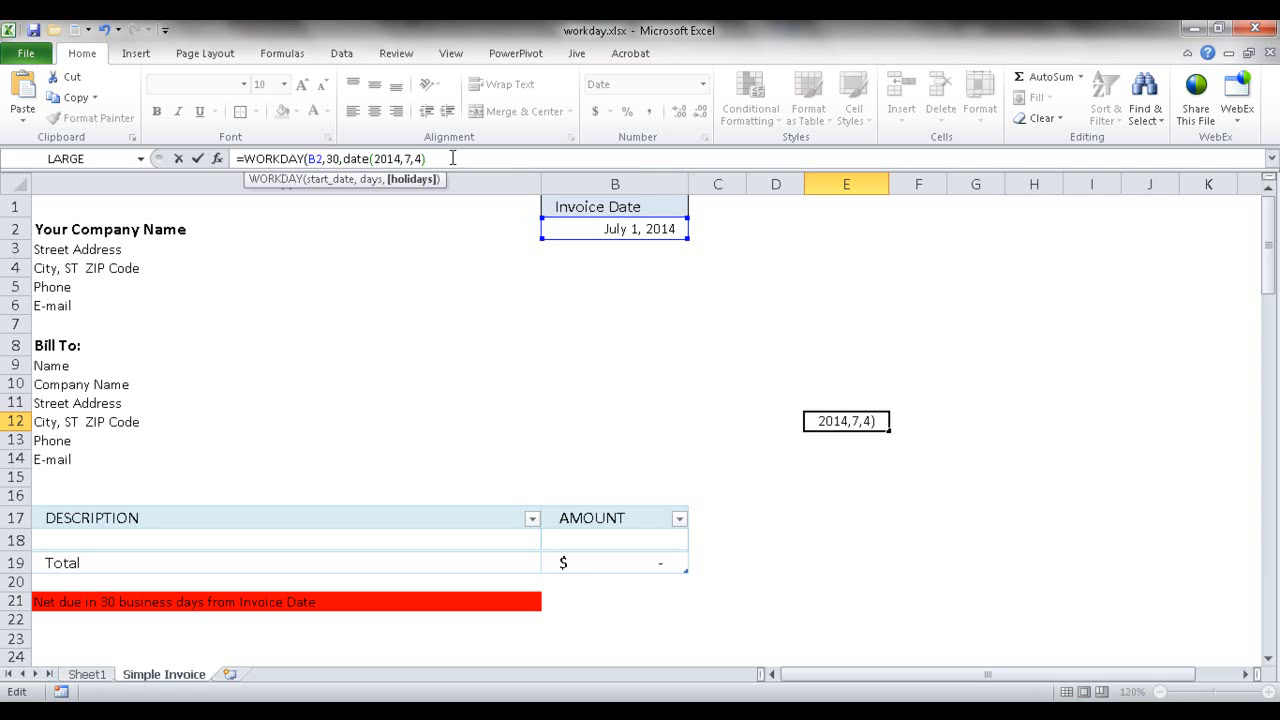
type(")")
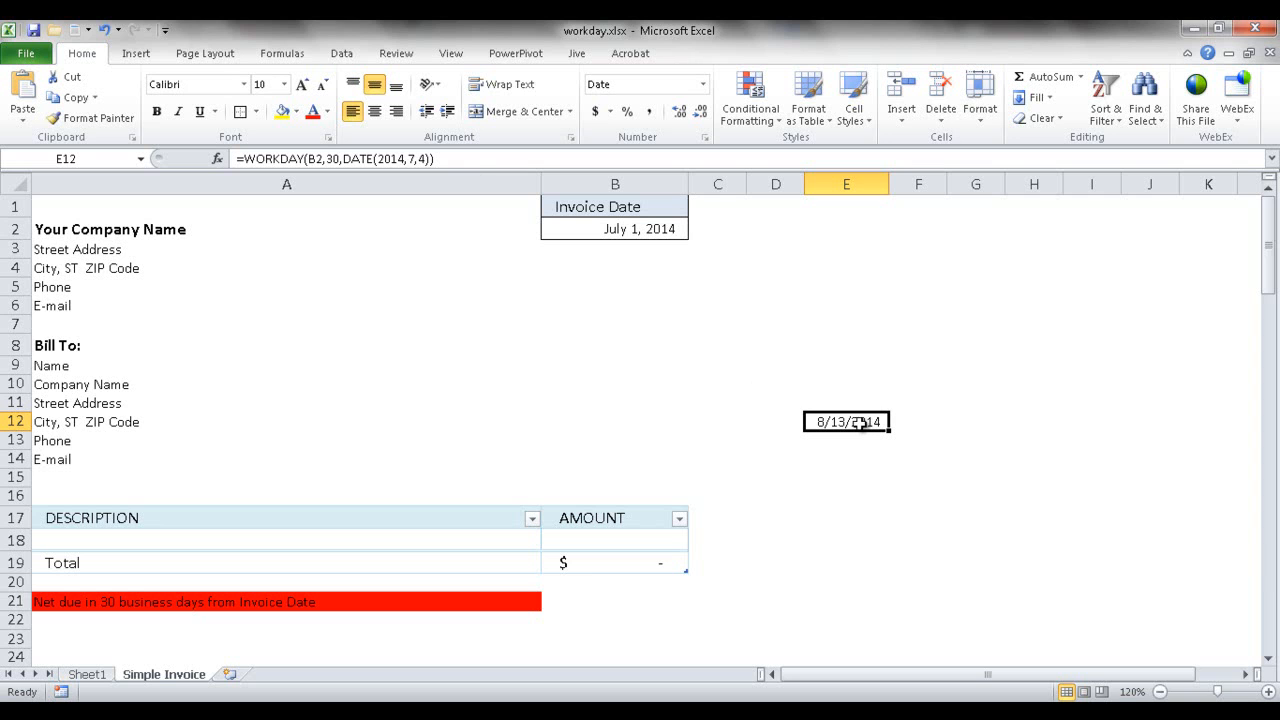
mouse_move(783, 362)
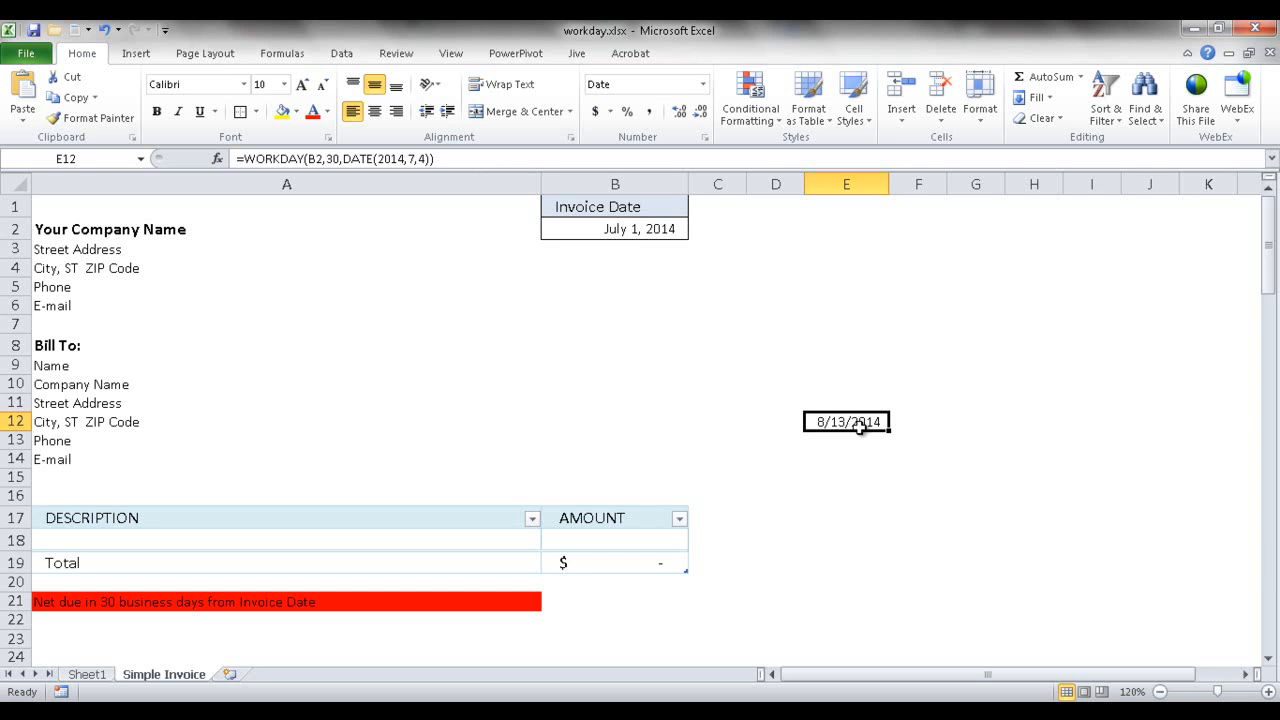
left_click(698, 84)
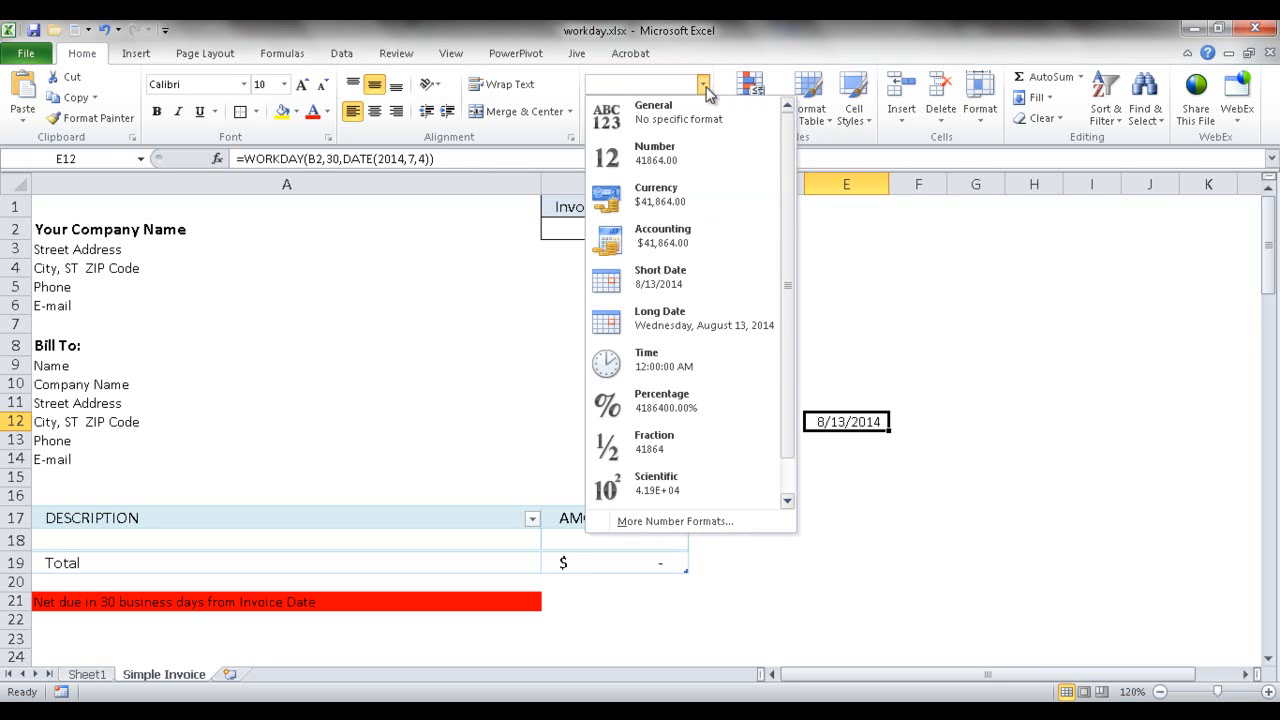
left_click(653, 112)
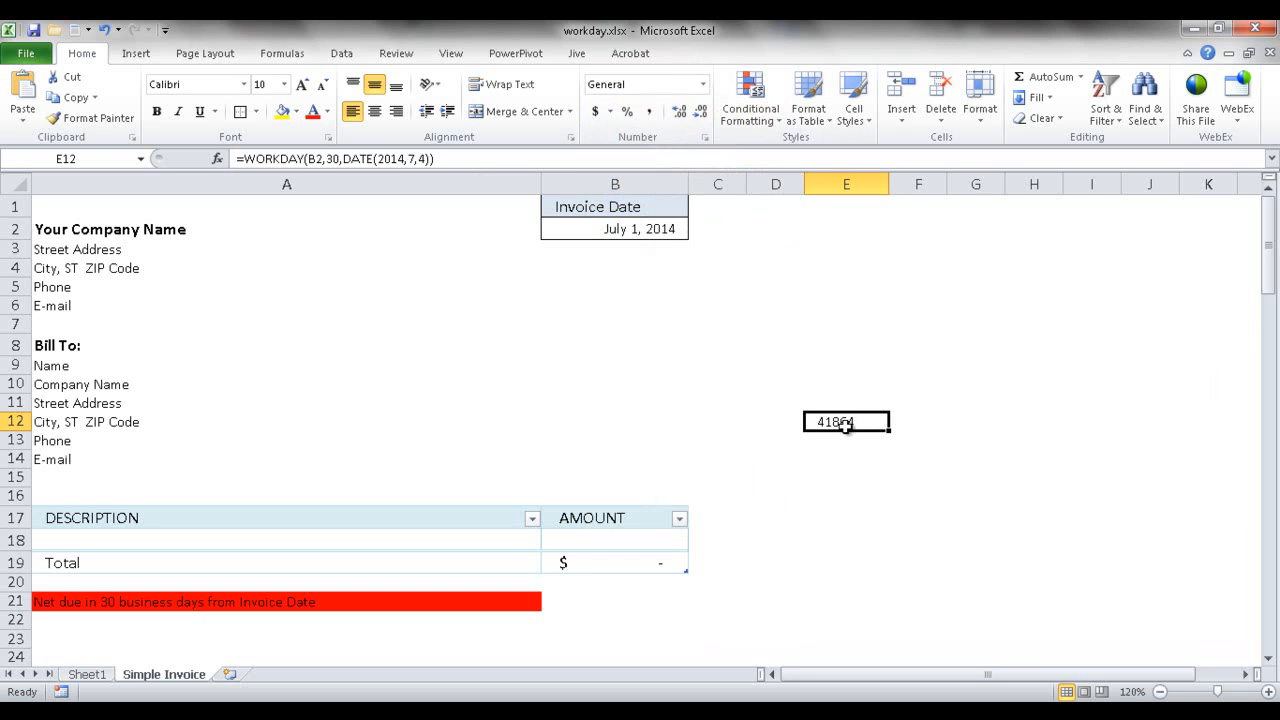
mouse_move(860, 422)
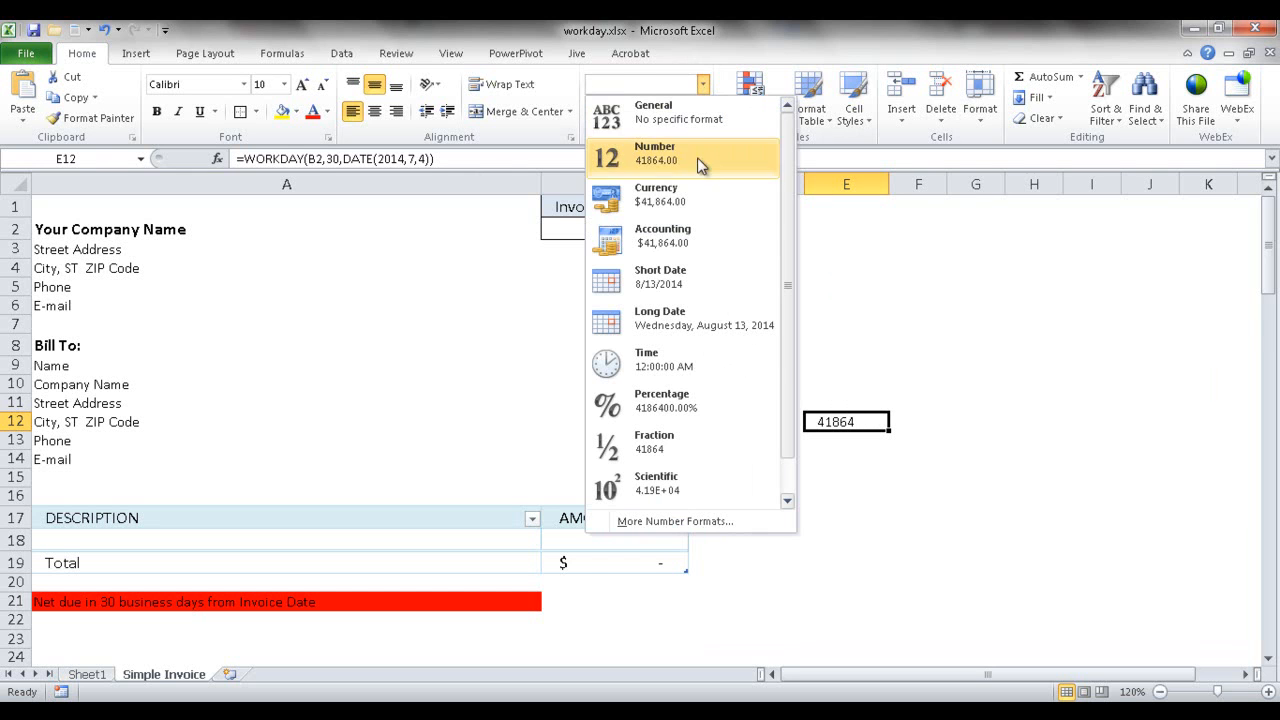
left_click(660, 276)
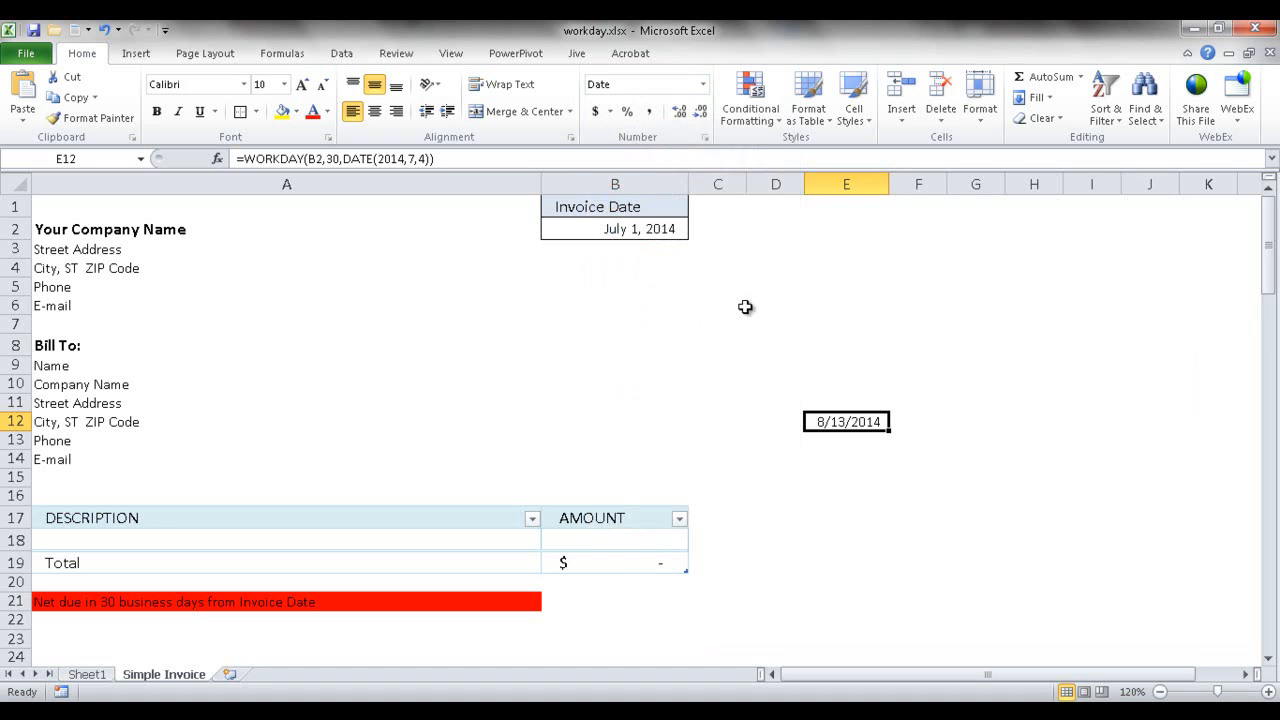
mouse_move(872, 464)
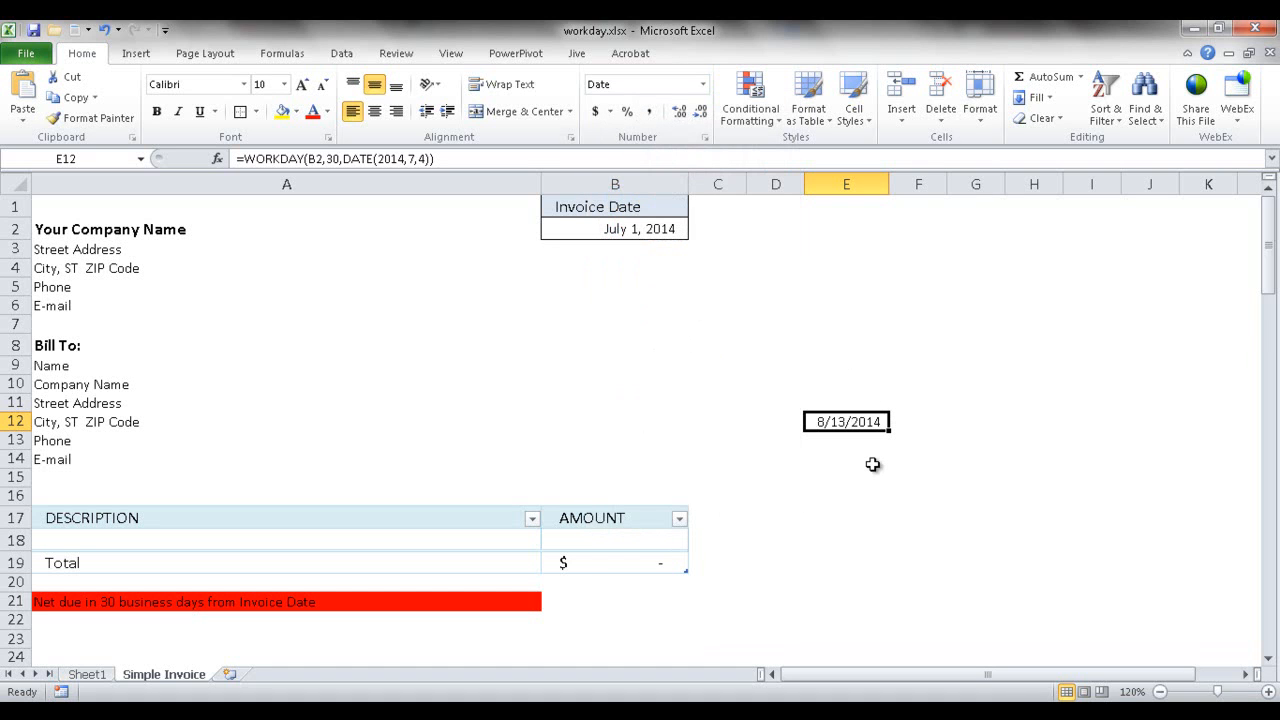